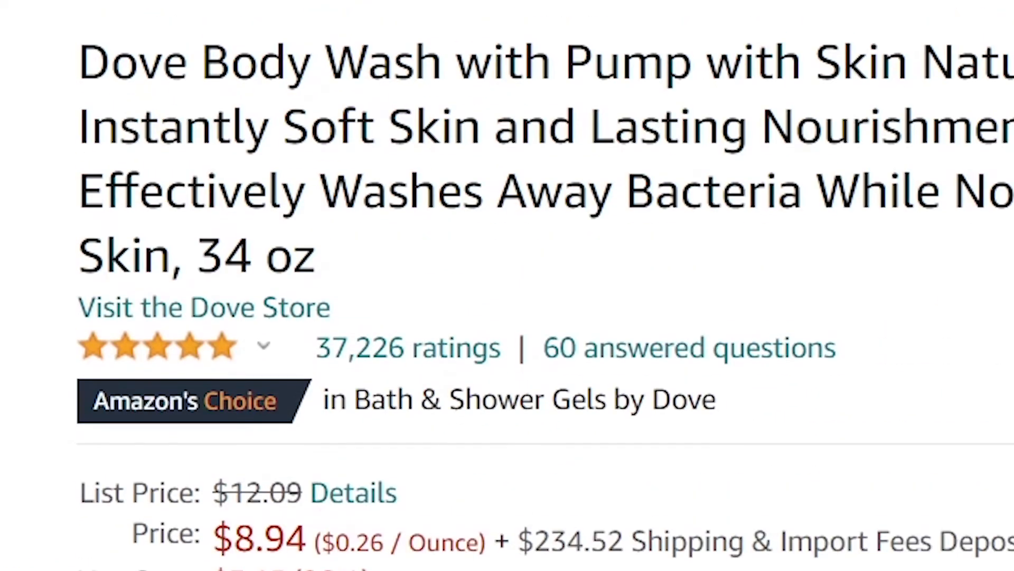
# Highlight the $8.94 price and full product title on the Amazon listing, then leave the browser
pyautogui.doubleClick(268, 540)
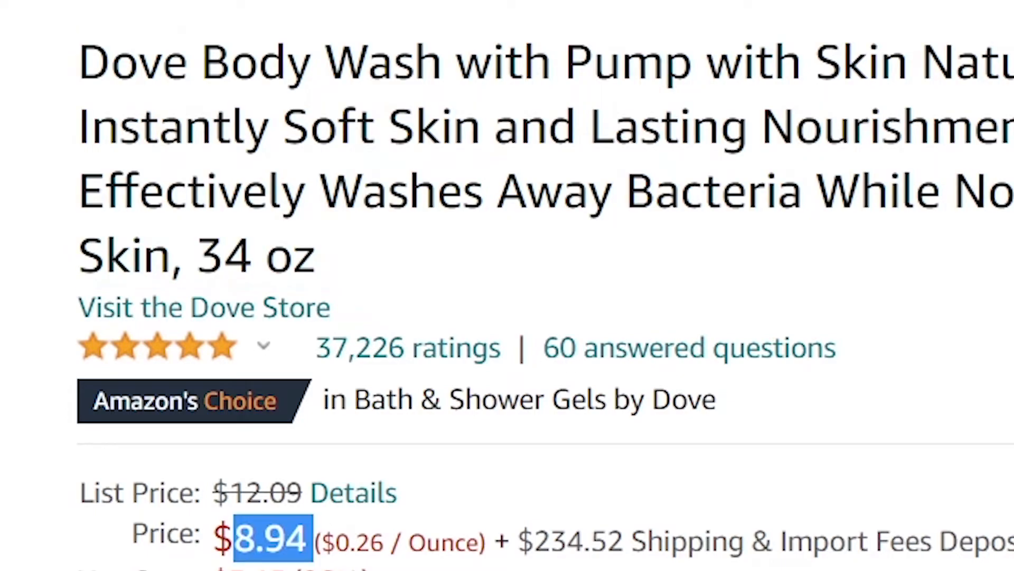
pyautogui.scroll(-3)
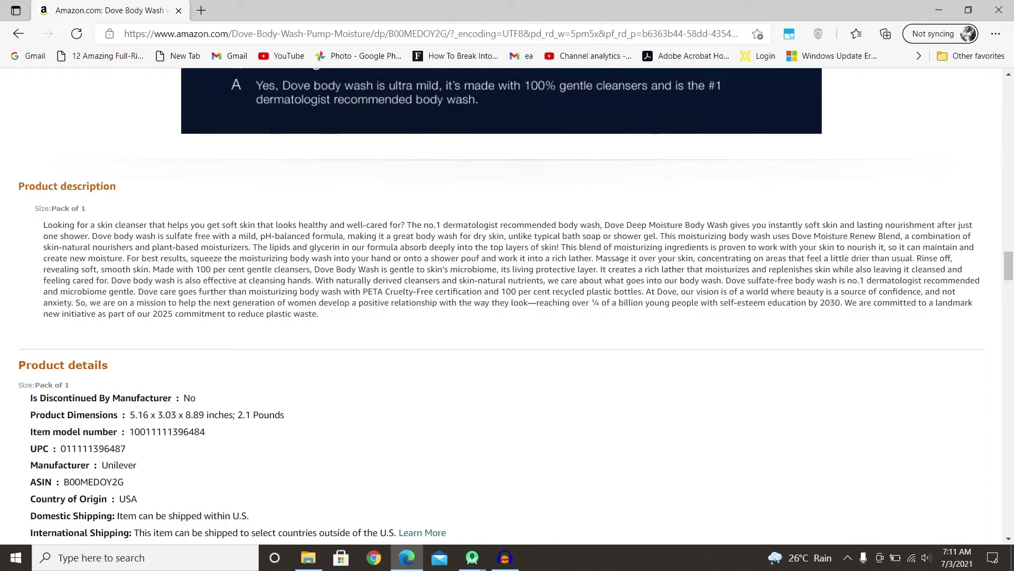
pyautogui.moveTo(42, 224); pyautogui.dragTo(318, 313)
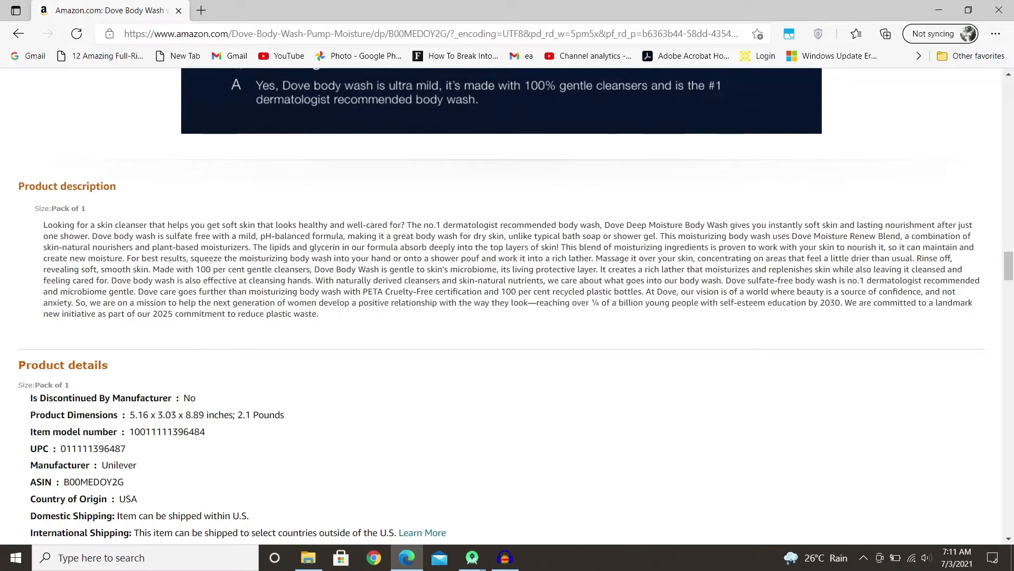
pyautogui.scroll(3)
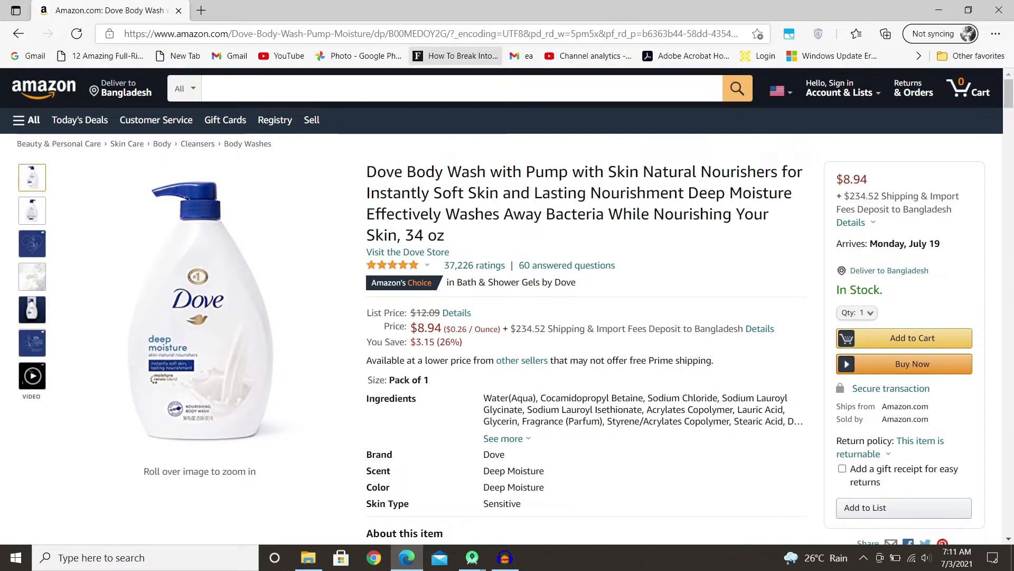
pyautogui.click(427, 33)
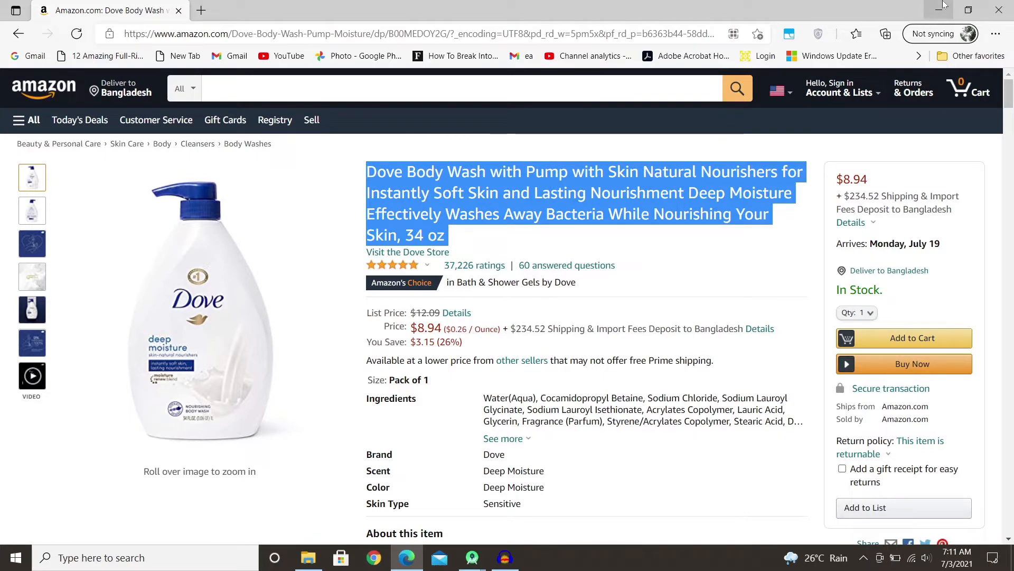
pyautogui.click(471, 556)
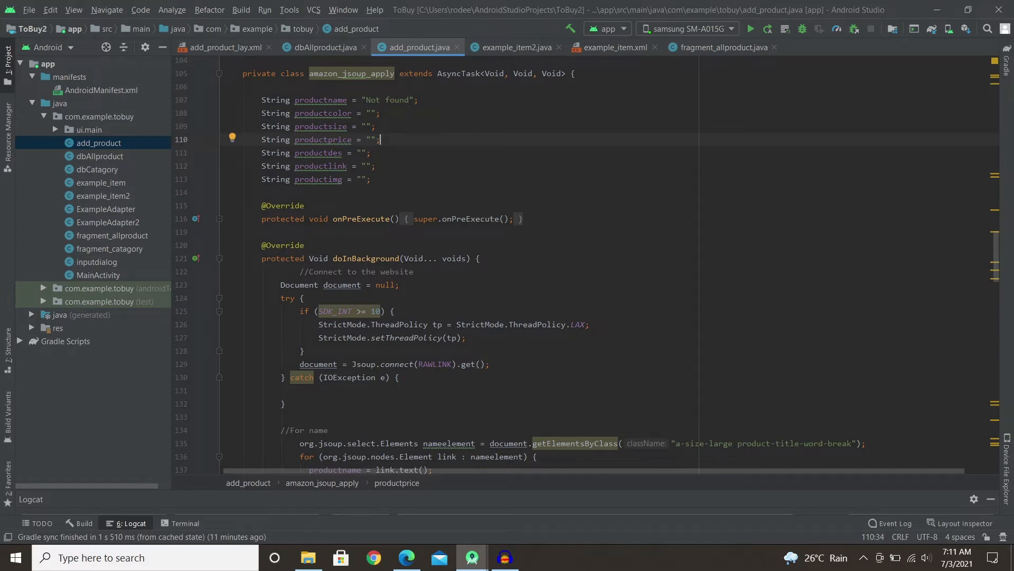
# Walk through the amazon_jsoup_apply AsyncTask: its class header, the Jsoup connect call and the name-extraction loop
pyautogui.doubleClick(351, 73)
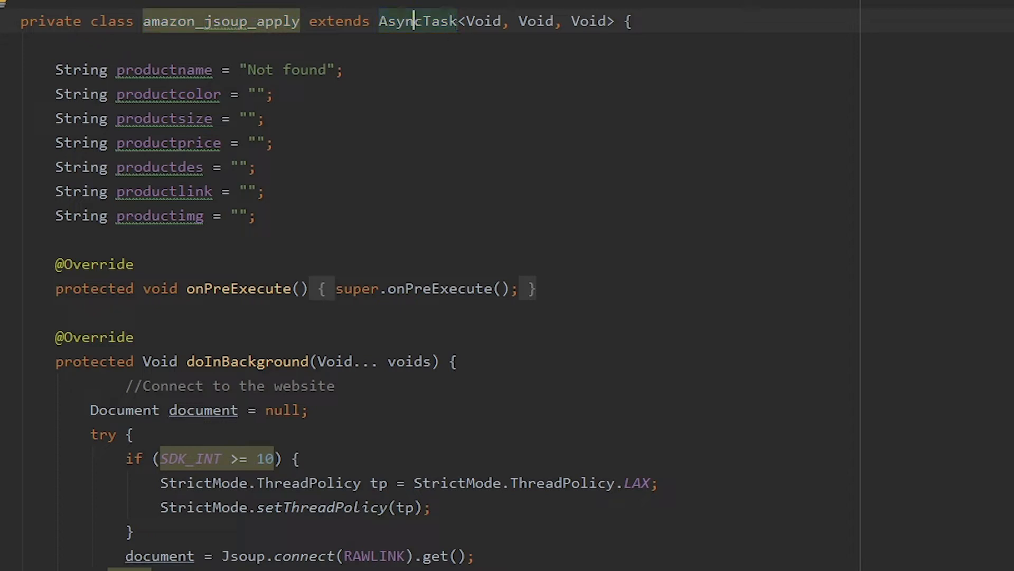
pyautogui.doubleClick(418, 21)
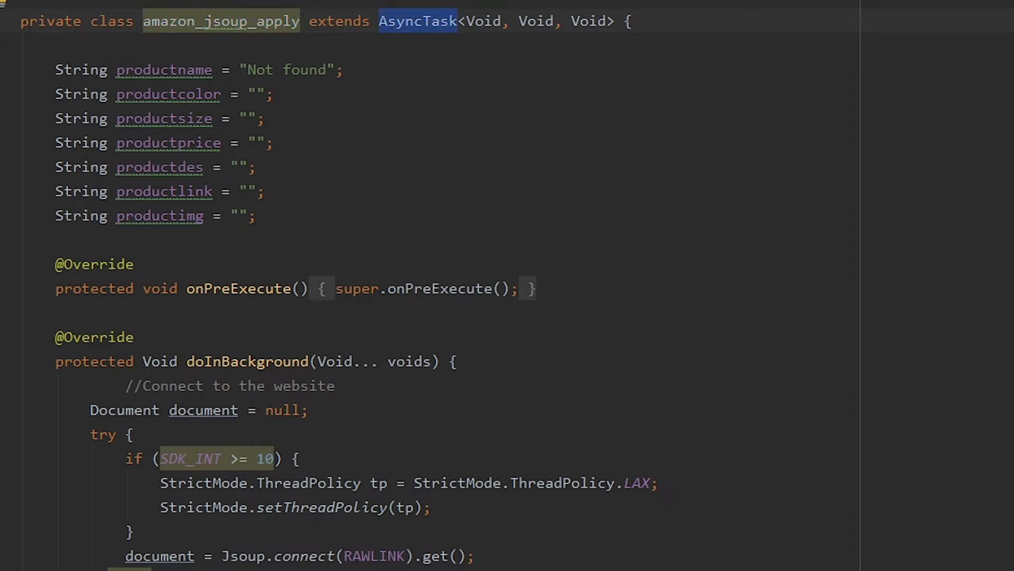
pyautogui.scroll(-3)
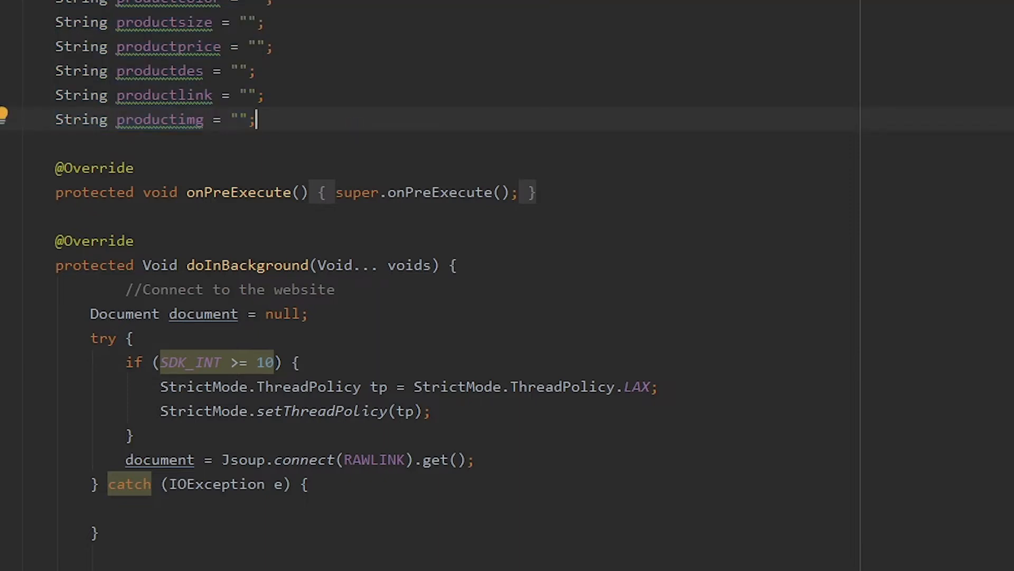
pyautogui.scroll(-3)
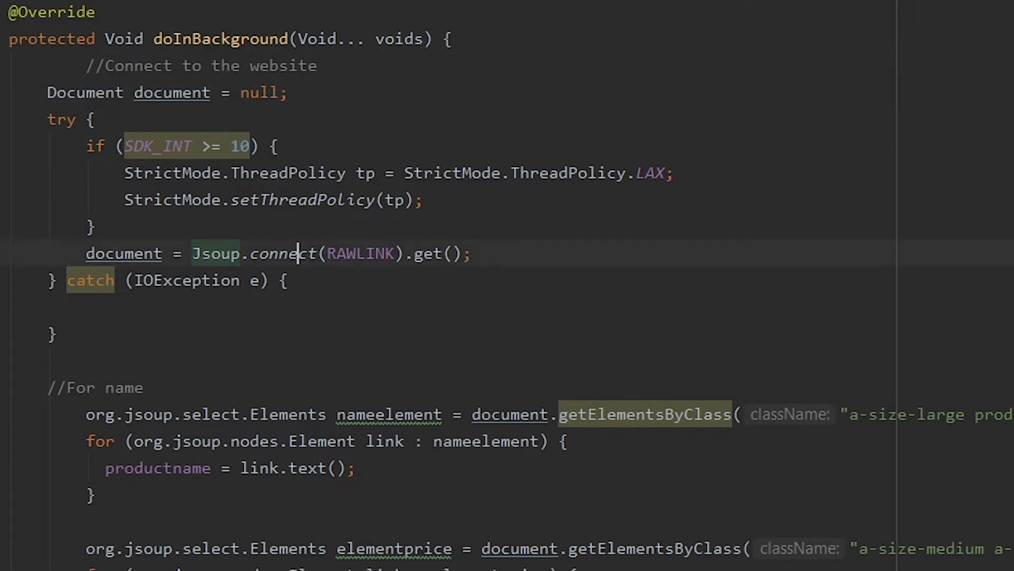
pyautogui.doubleClick(360, 253)
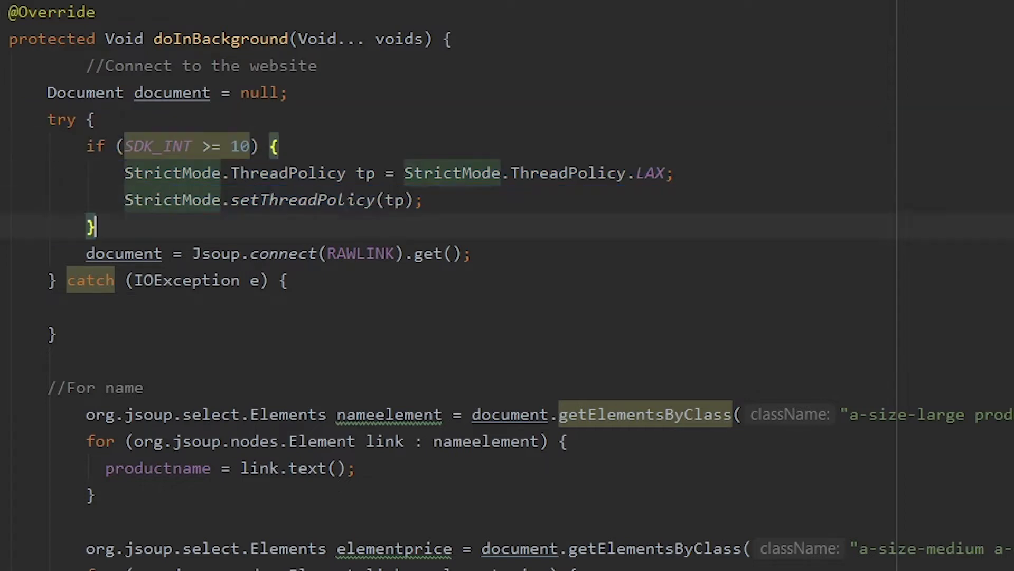
pyautogui.scroll(-3)
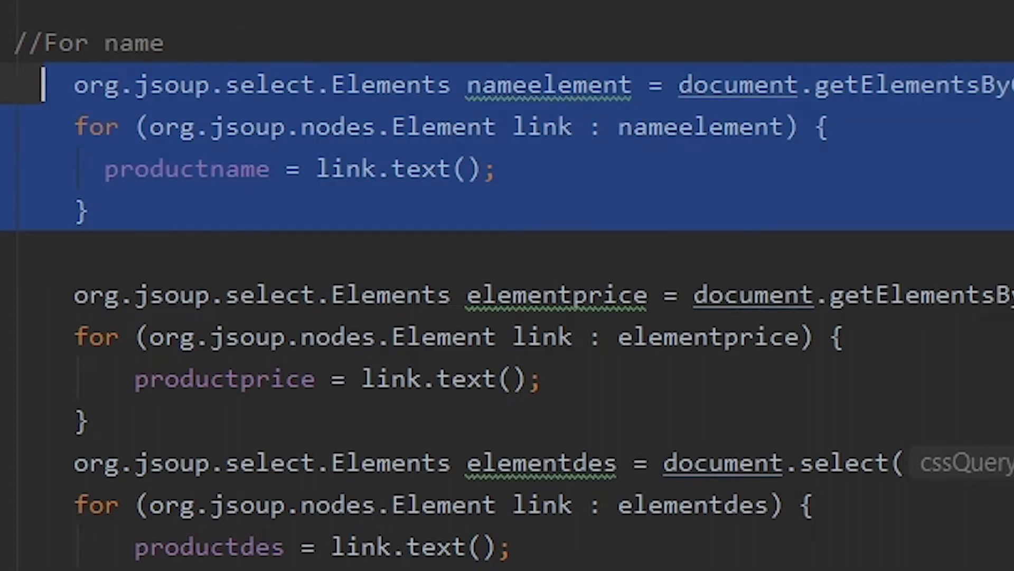
pyautogui.doubleClick(548, 85)
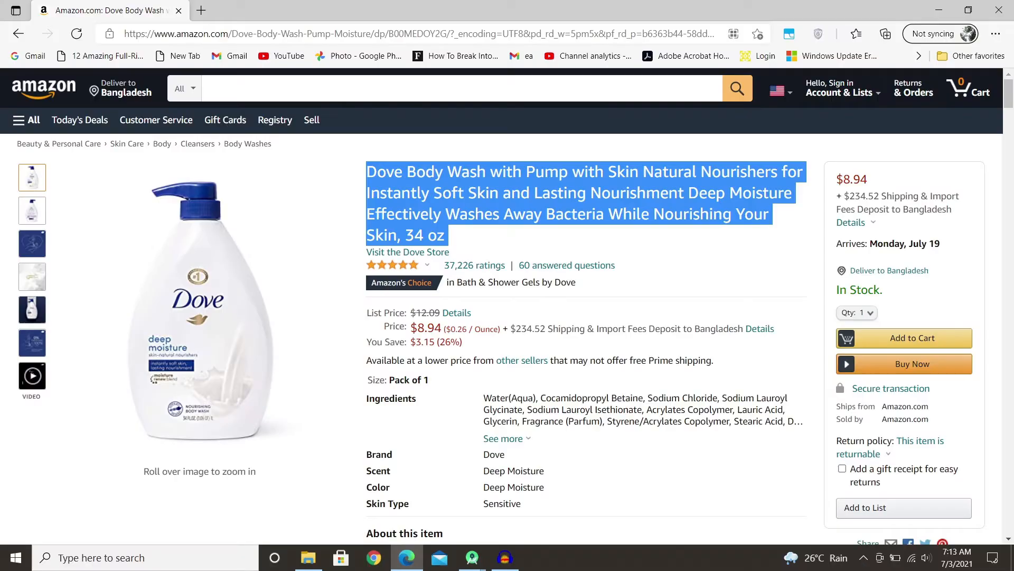
pyautogui.rightClick(582, 194)
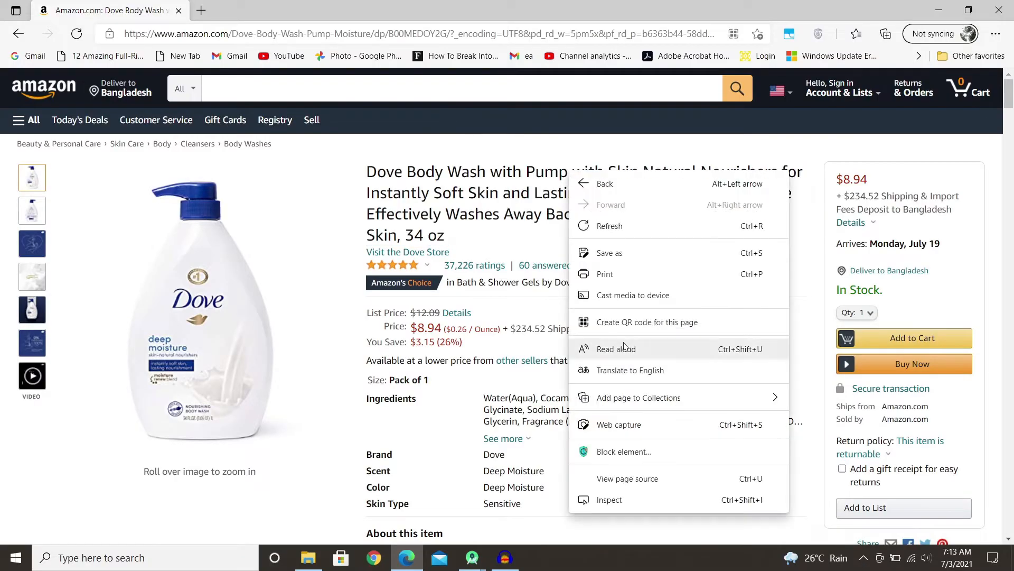
pyautogui.click(608, 500)
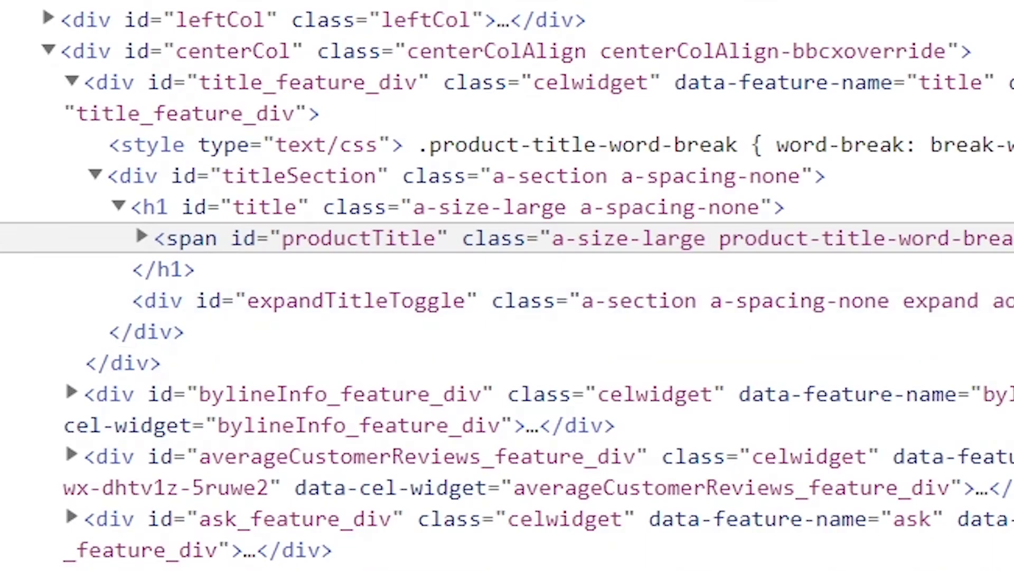
pyautogui.scroll(-3)
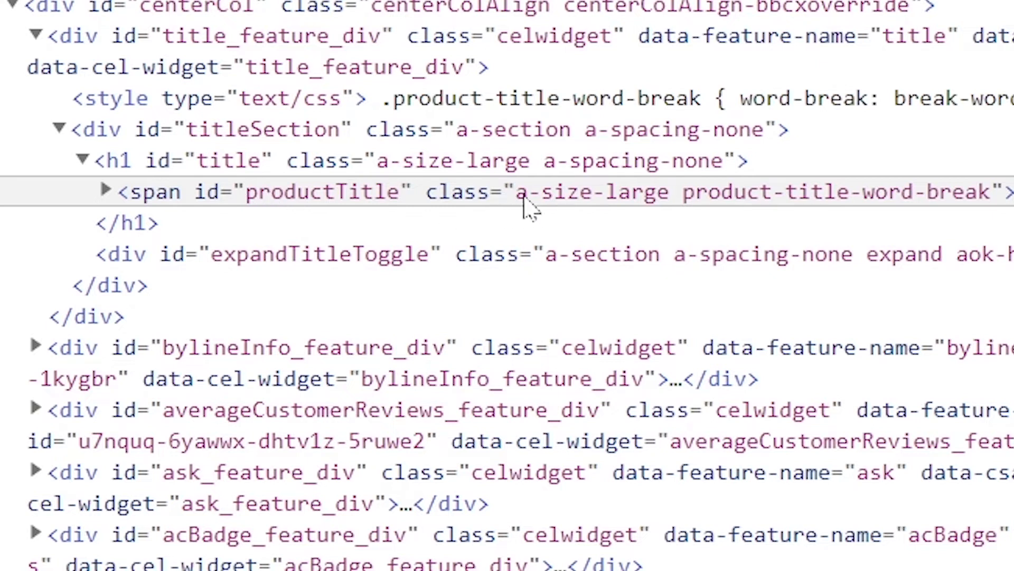
pyautogui.moveTo(711, 207)
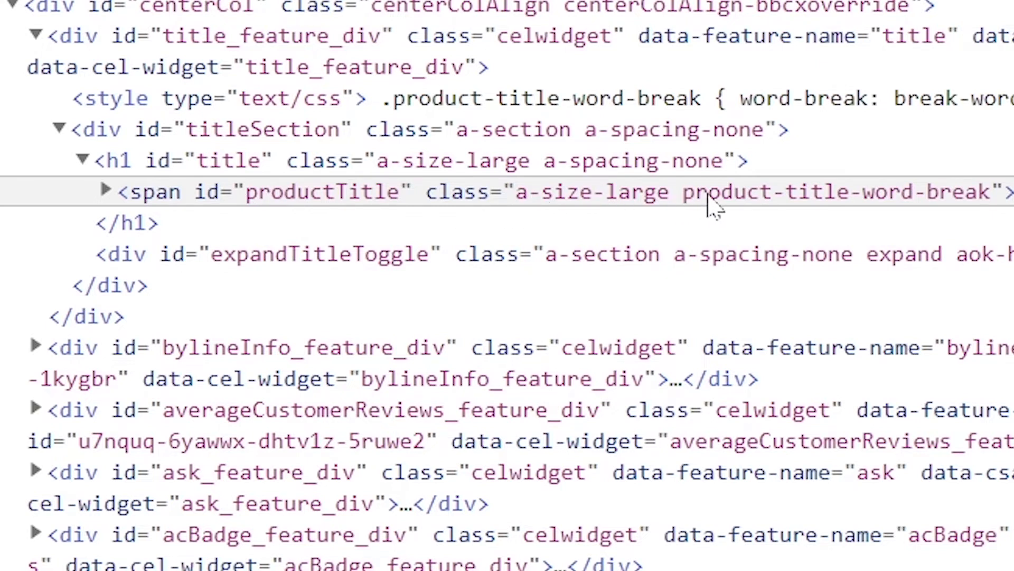
pyautogui.click(104, 191)
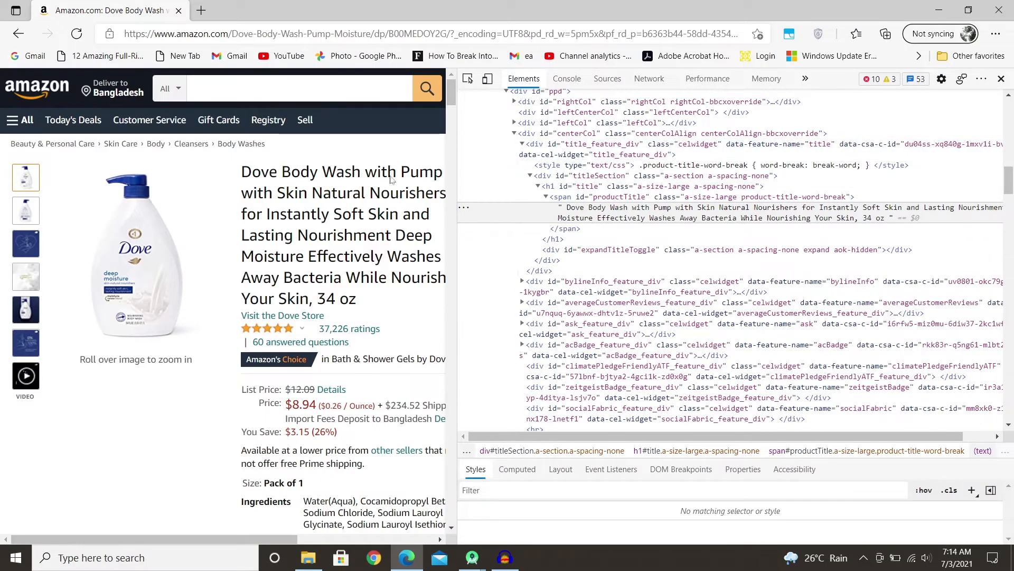
pyautogui.moveTo(1001, 78)
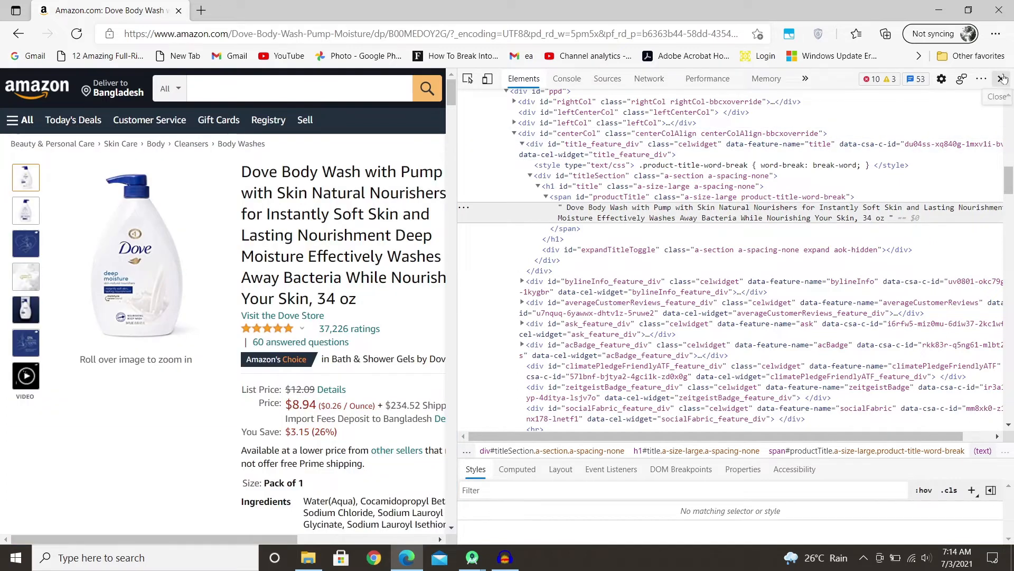
pyautogui.click(1003, 78)
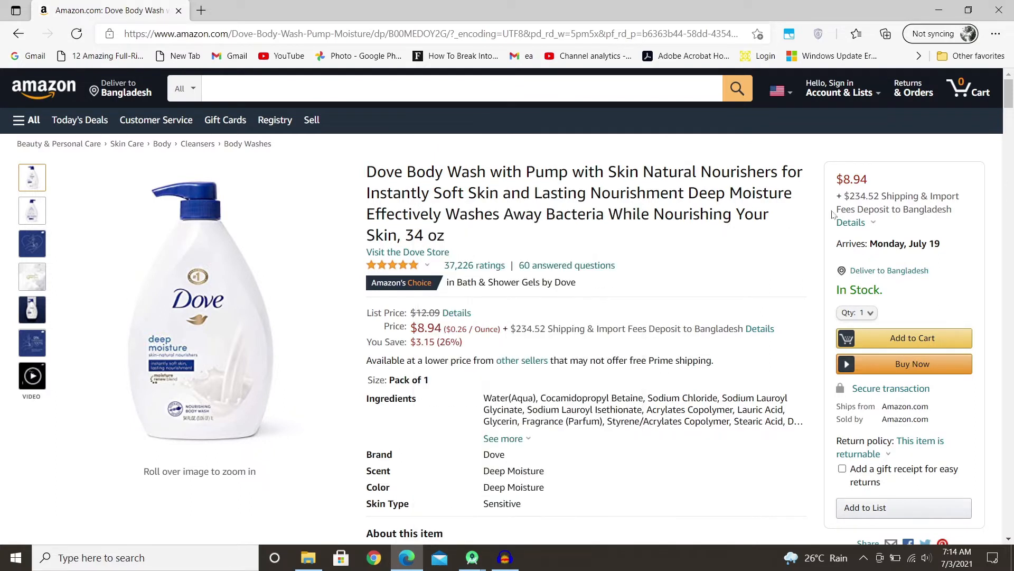
# Highlight the price in the buying panel and scroll the listing, clearing the partial selection
pyautogui.doubleClick(854, 180)
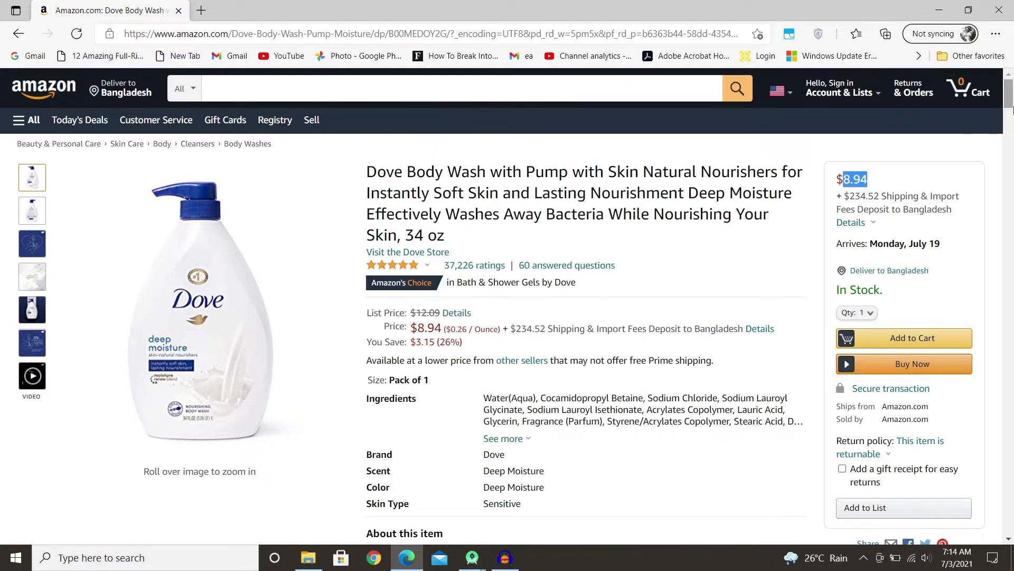
pyautogui.scroll(-3)
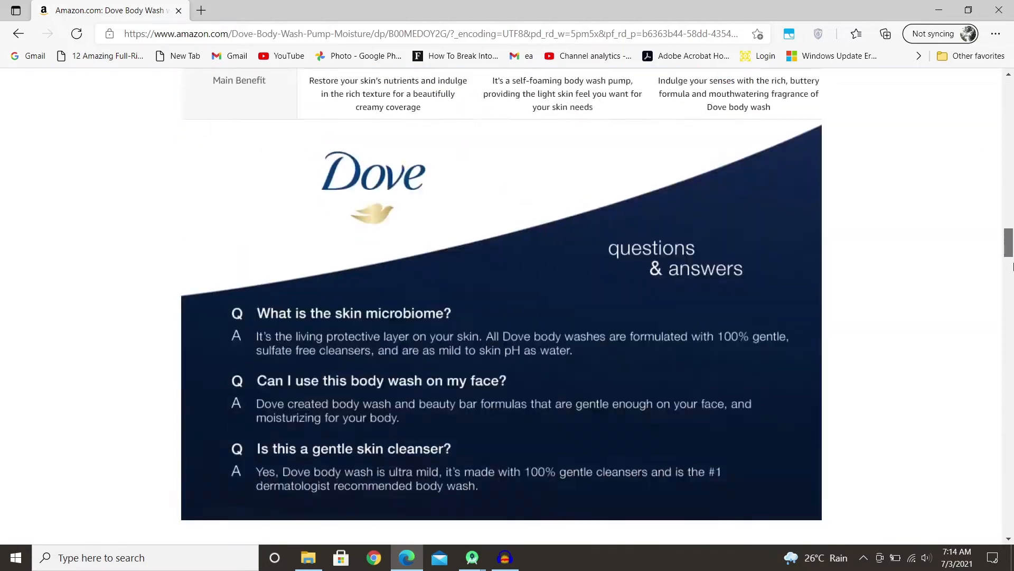
pyautogui.scroll(-3)
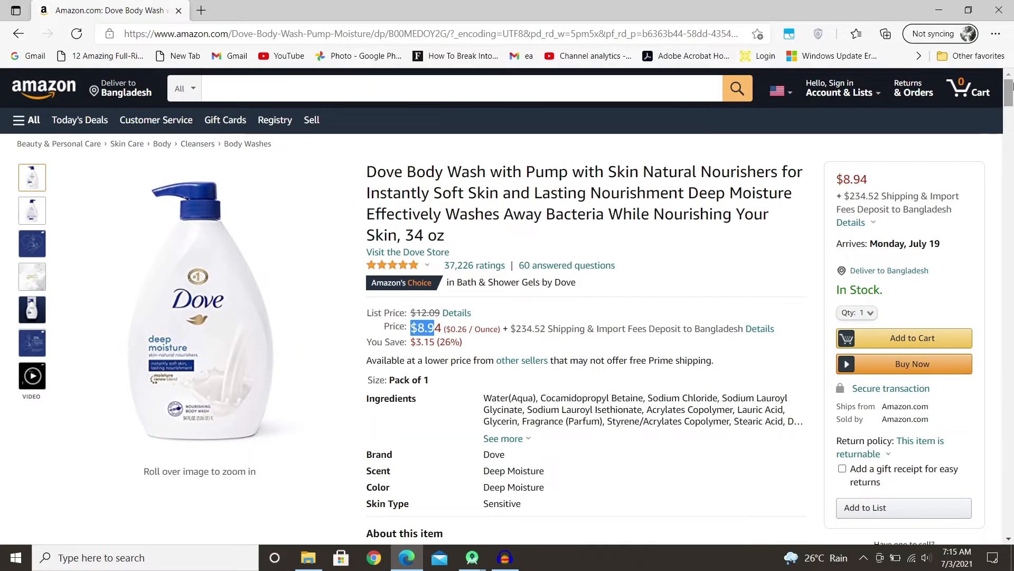
pyautogui.click(439, 329)
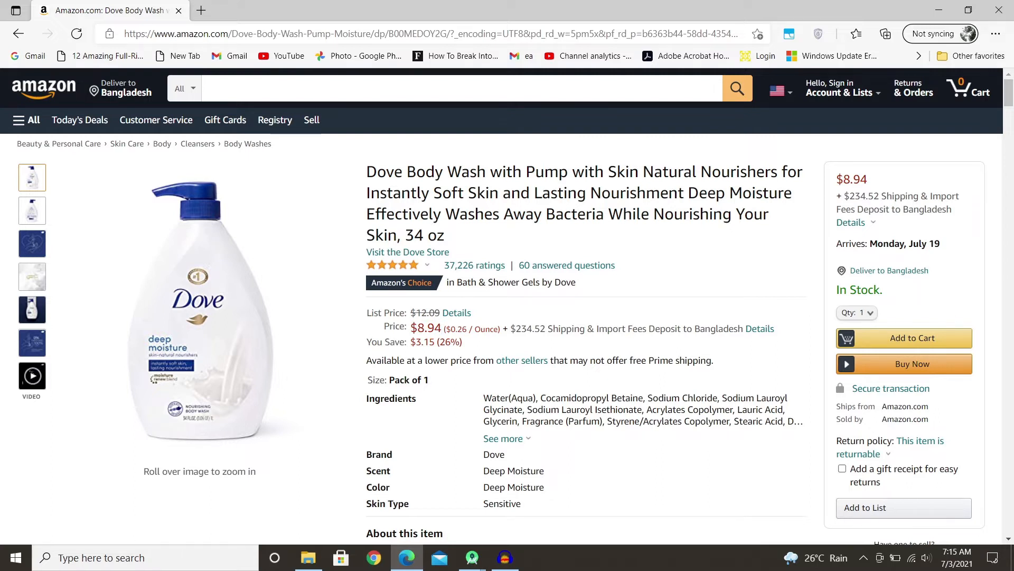
# Select the $8.94 price figure and inspect its page element from the context menu
pyautogui.doubleClick(426, 328)
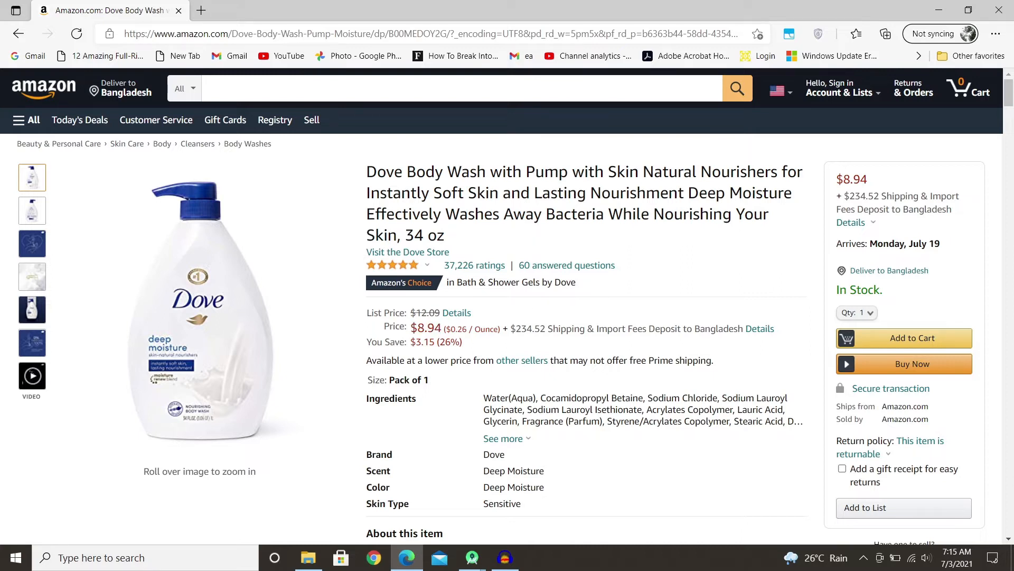
pyautogui.doubleClick(425, 327)
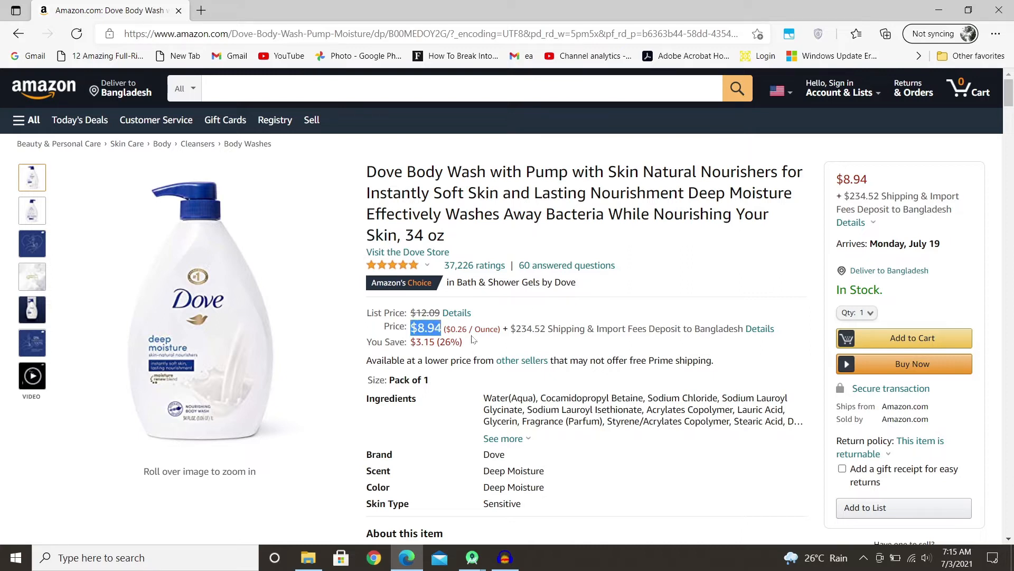
pyautogui.rightClick(426, 328)
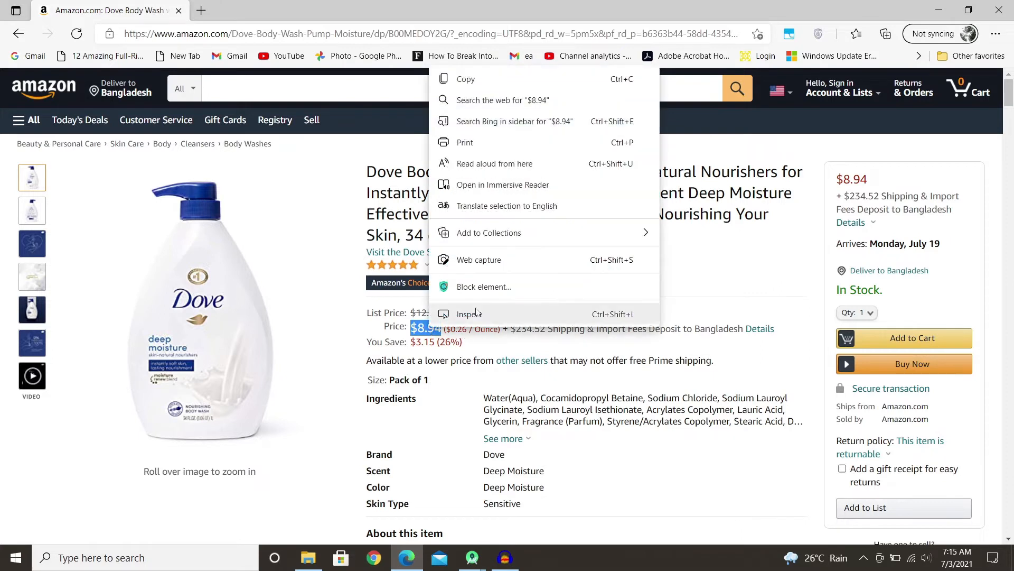
pyautogui.click(469, 313)
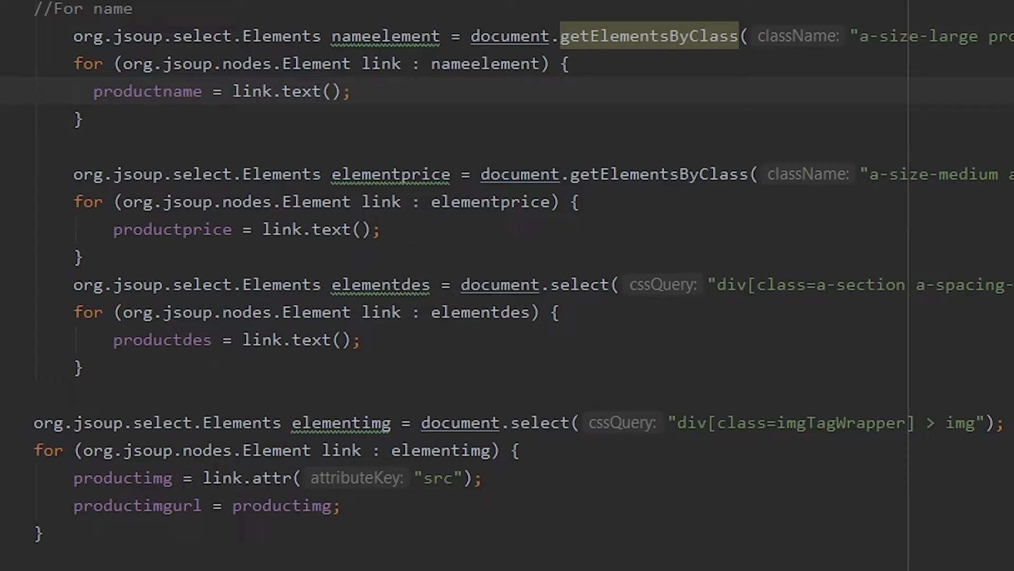
# Highlight the name-extraction selector call in add_product.java, then return to the browser
pyautogui.doubleClick(963, 174)
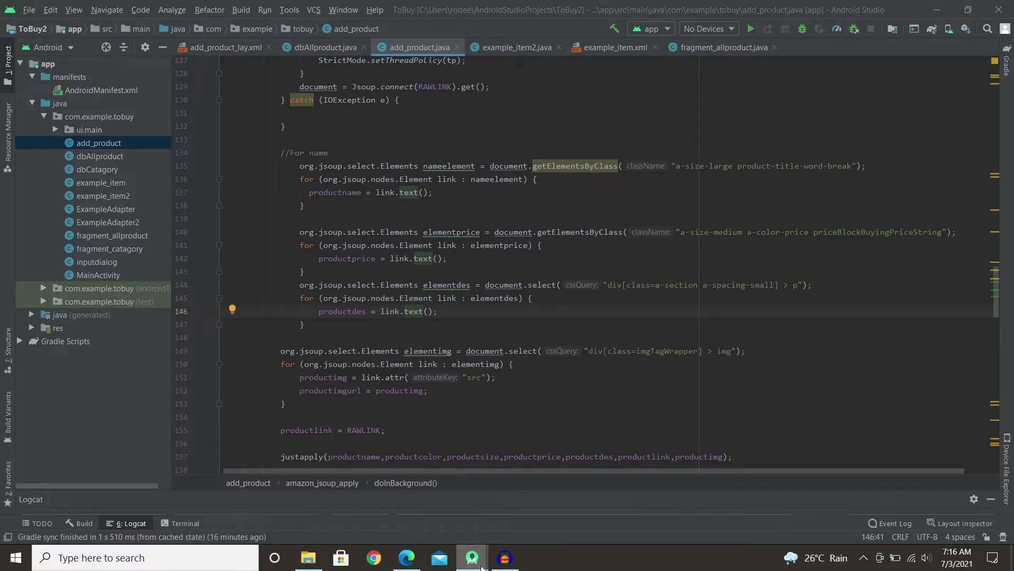
pyautogui.click(407, 556)
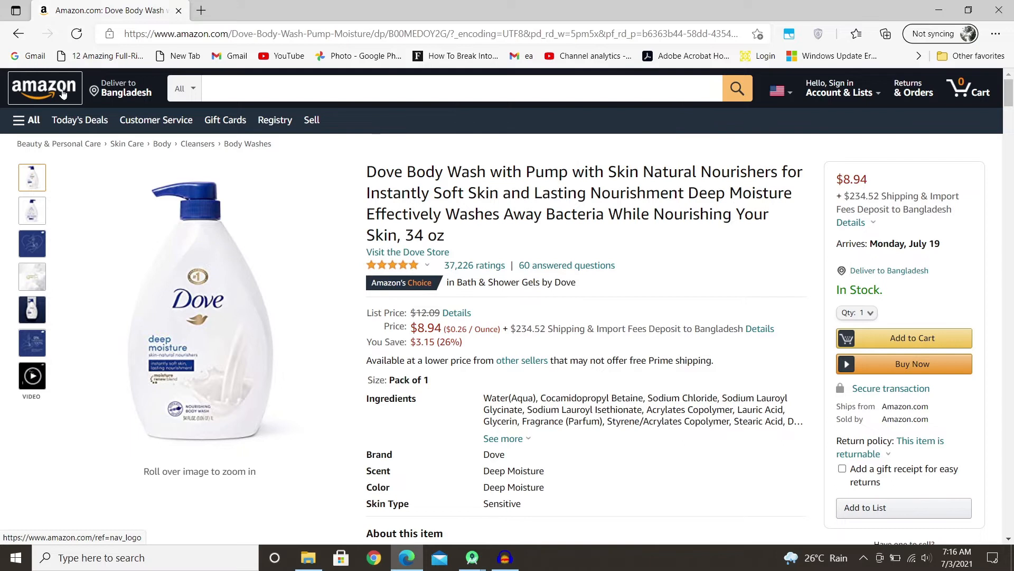
# Search Amazon for gaming apparel and open the STAR WARS Men's Tees for Dad product page
pyautogui.click(44, 88)
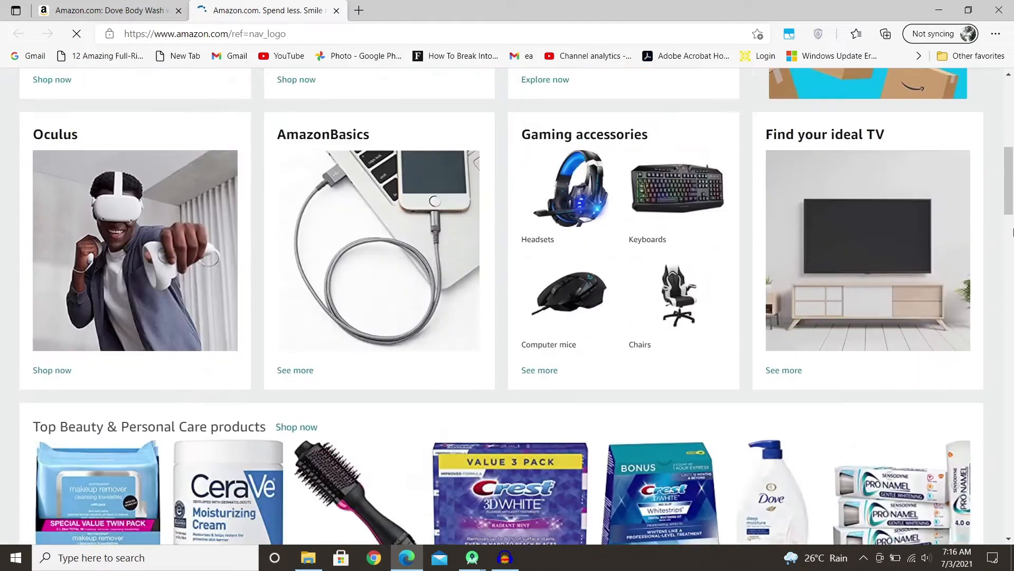
pyautogui.scroll(-3)
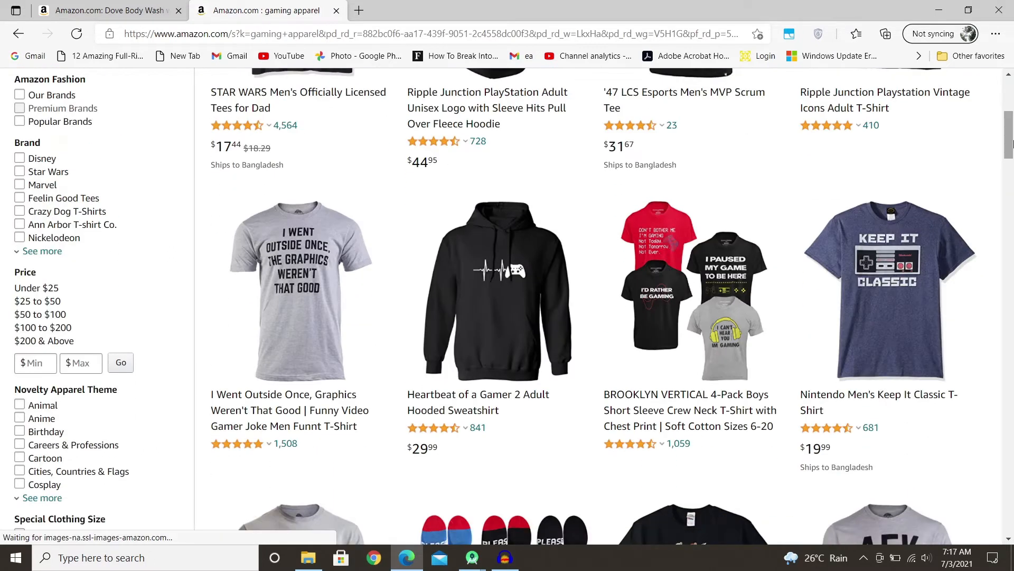
pyautogui.scroll(-3)
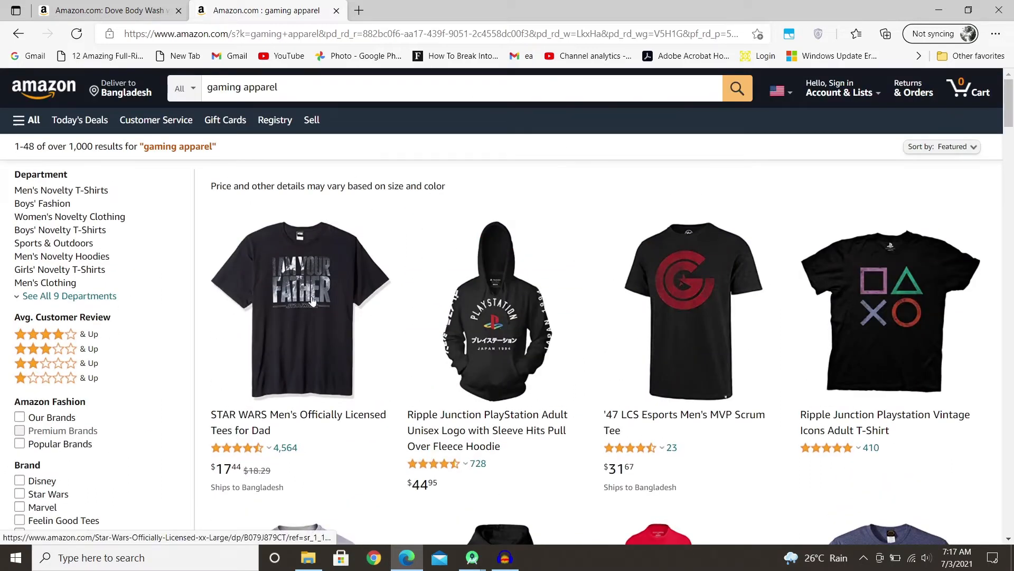
pyautogui.click(299, 311)
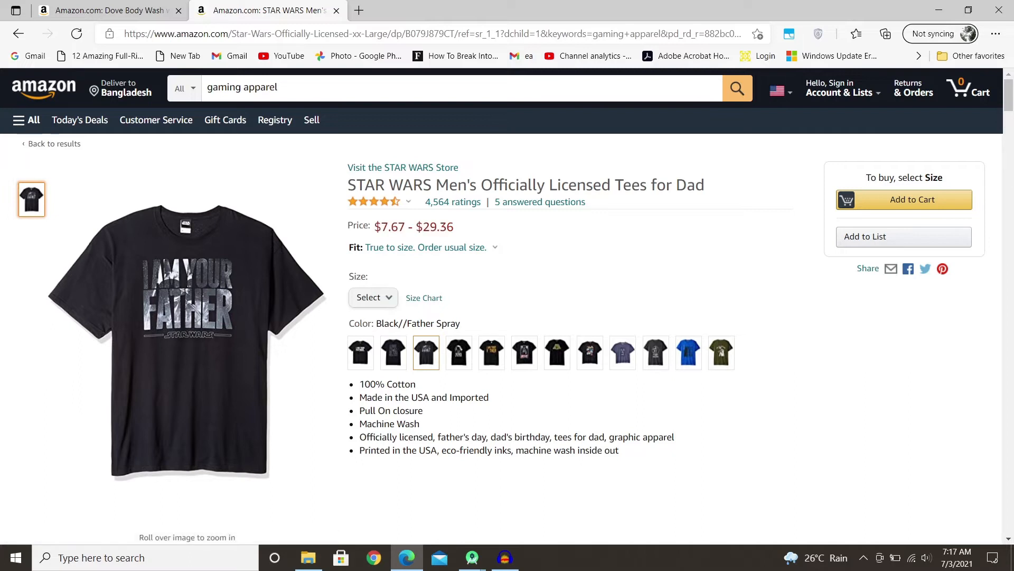
# Try the Size dropdown with Small and clear it, then bring up and dismiss the page's context menu
pyautogui.click(373, 298)
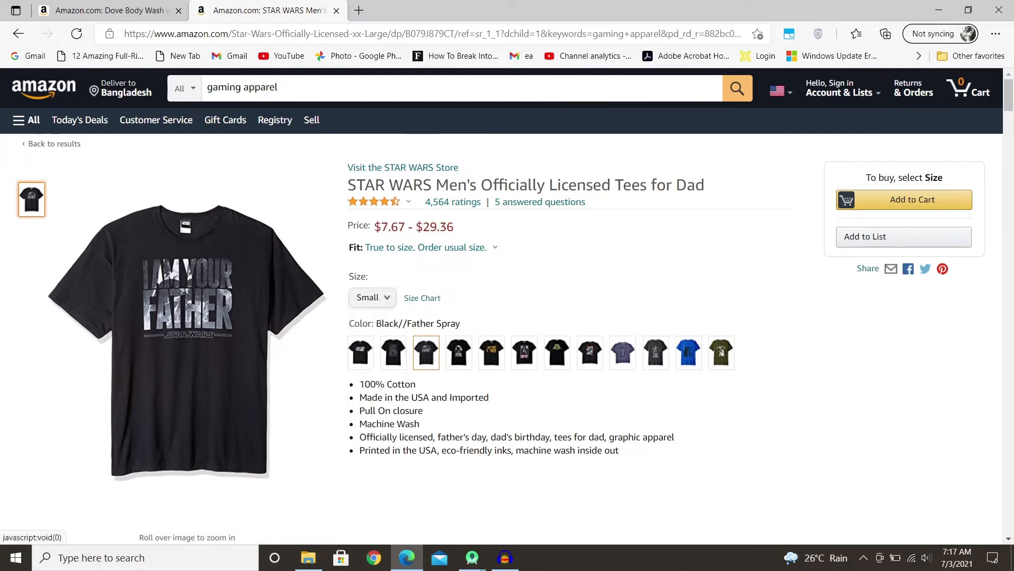
pyautogui.click(372, 297)
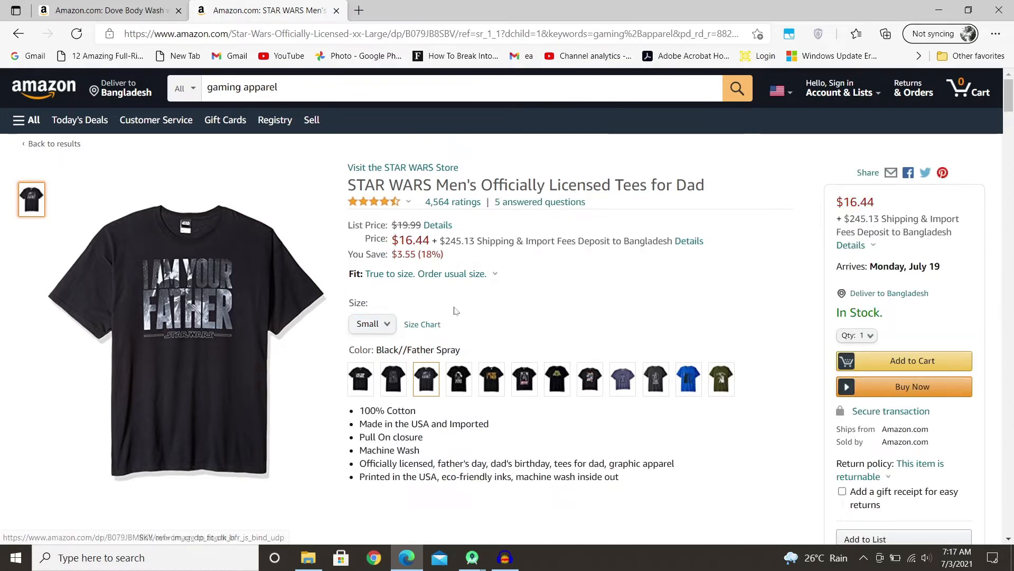
pyautogui.click(371, 324)
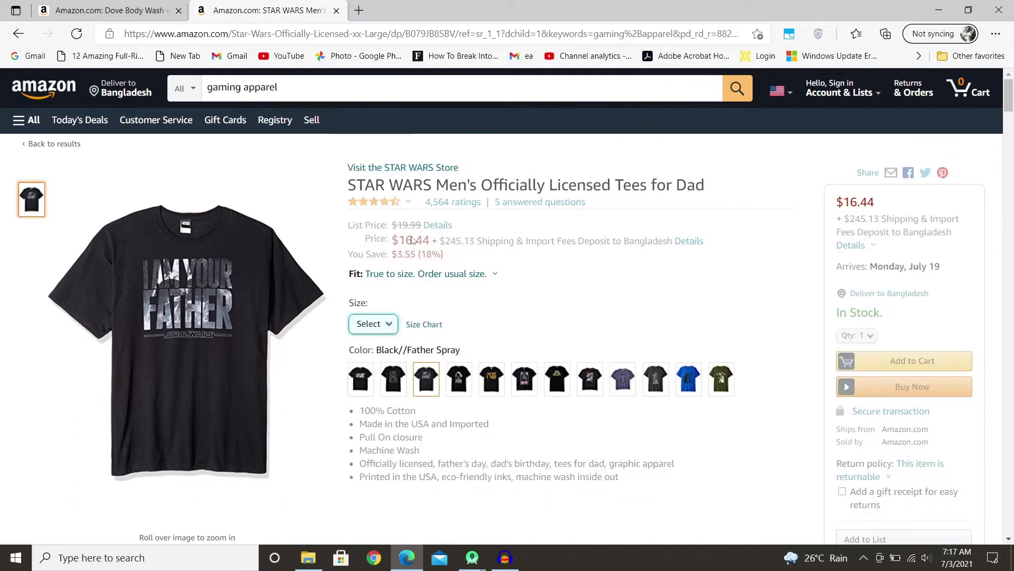
pyautogui.rightClick(410, 240)
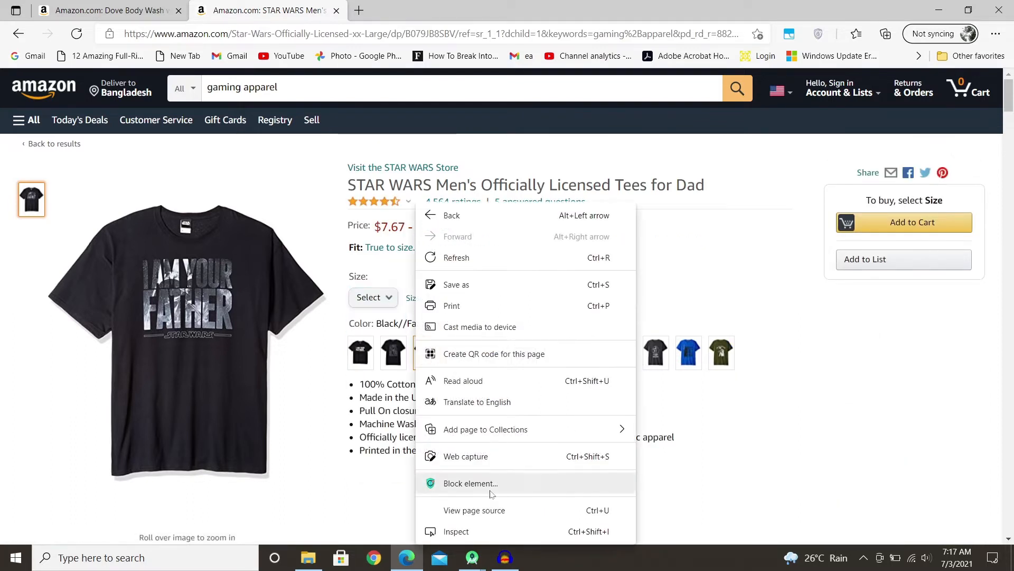
pyautogui.click(455, 532)
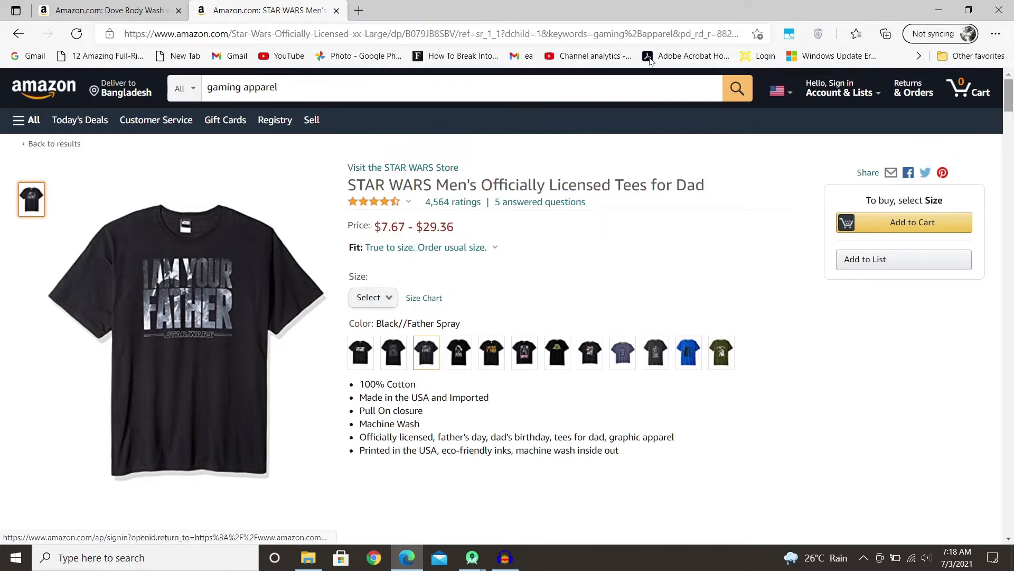
# Close the tee tab, select the Dove description paragraph and inspect it in DevTools
pyautogui.click(108, 10)
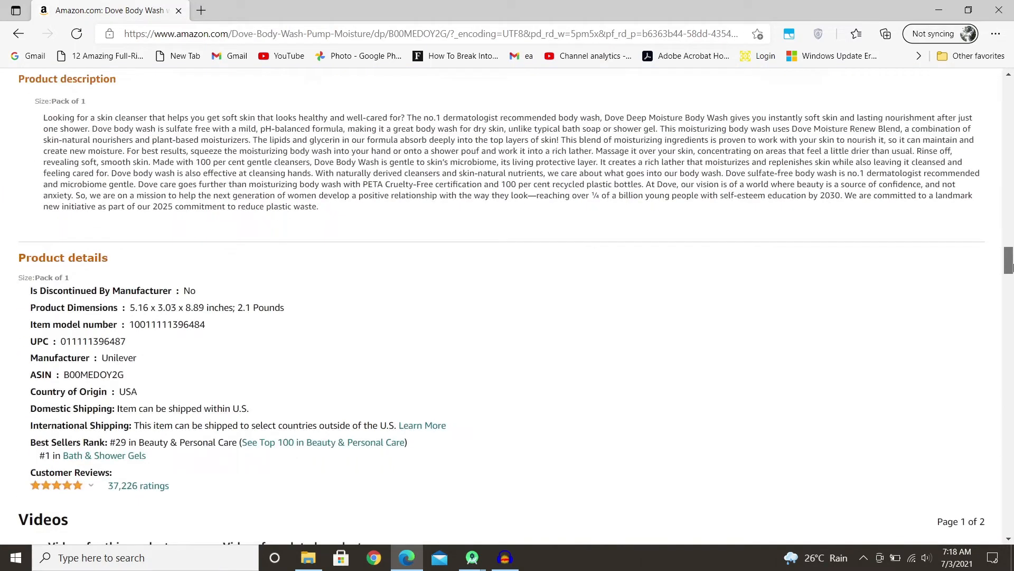
pyautogui.scroll(3)
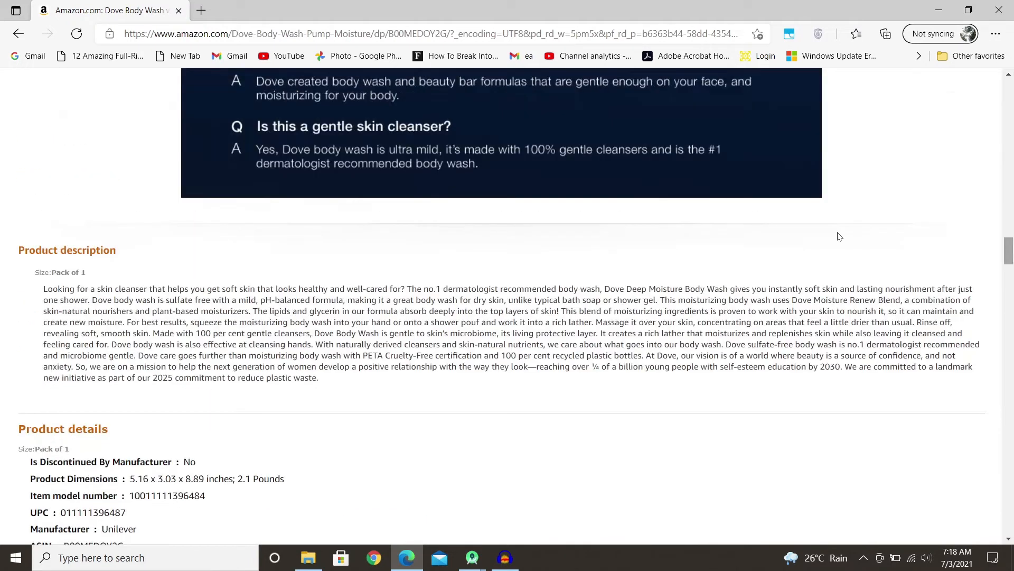
pyautogui.doubleClick(471, 322)
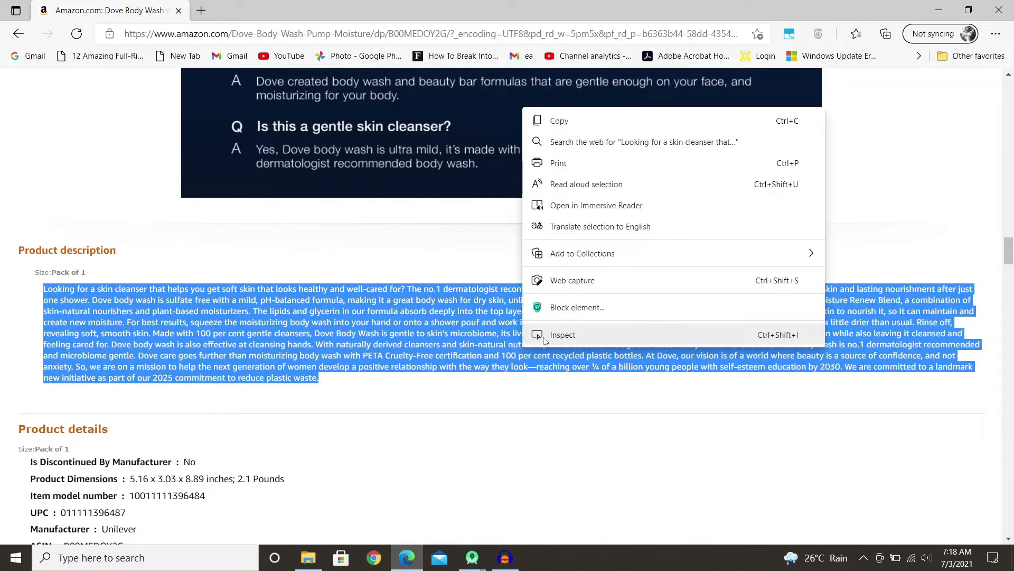
pyautogui.click(562, 335)
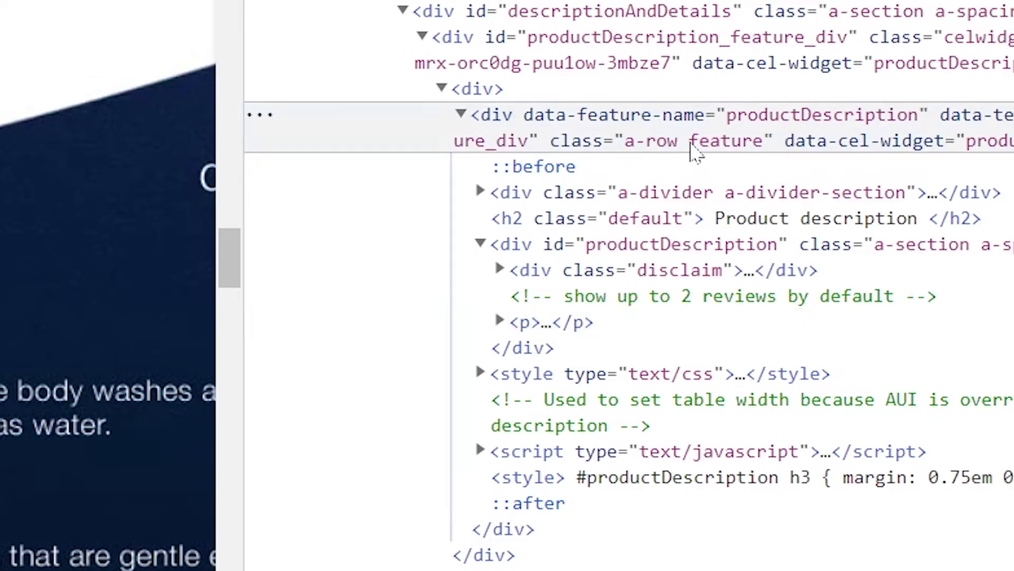
# Examine the a-row feature class and the productDescription div, including its style block
pyautogui.doubleClick(695, 141)
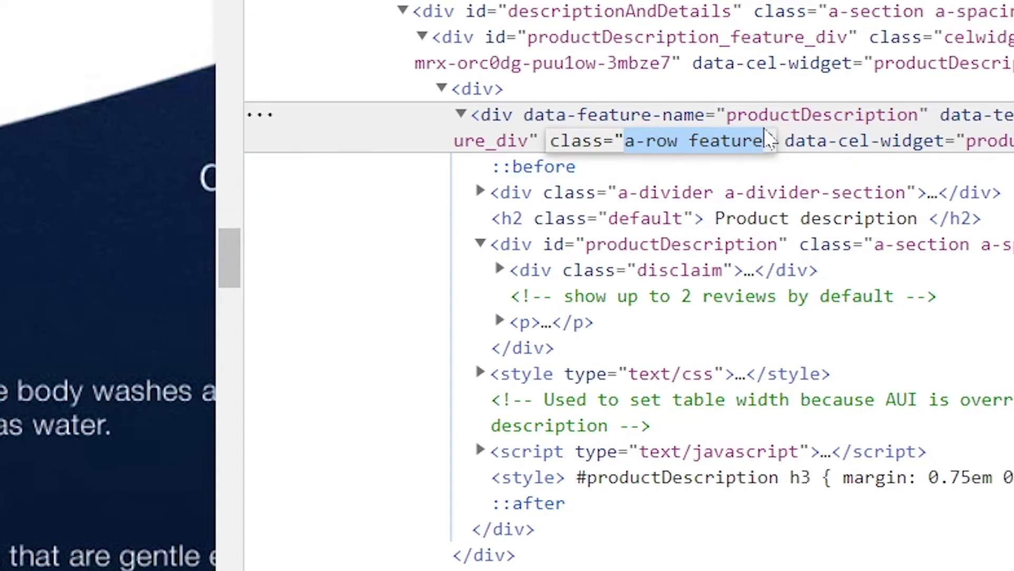
pyautogui.scroll(-3)
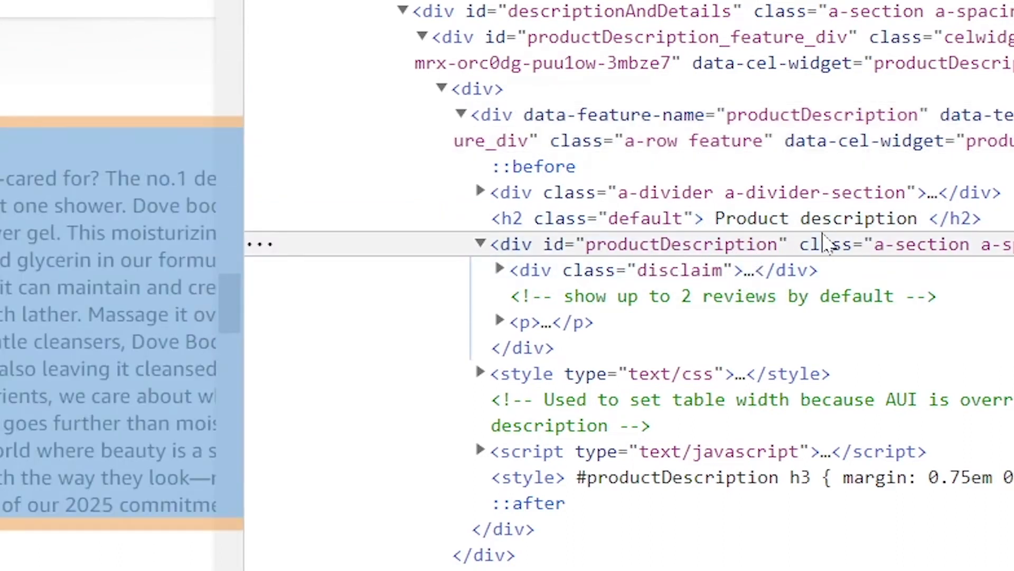
pyautogui.click(480, 244)
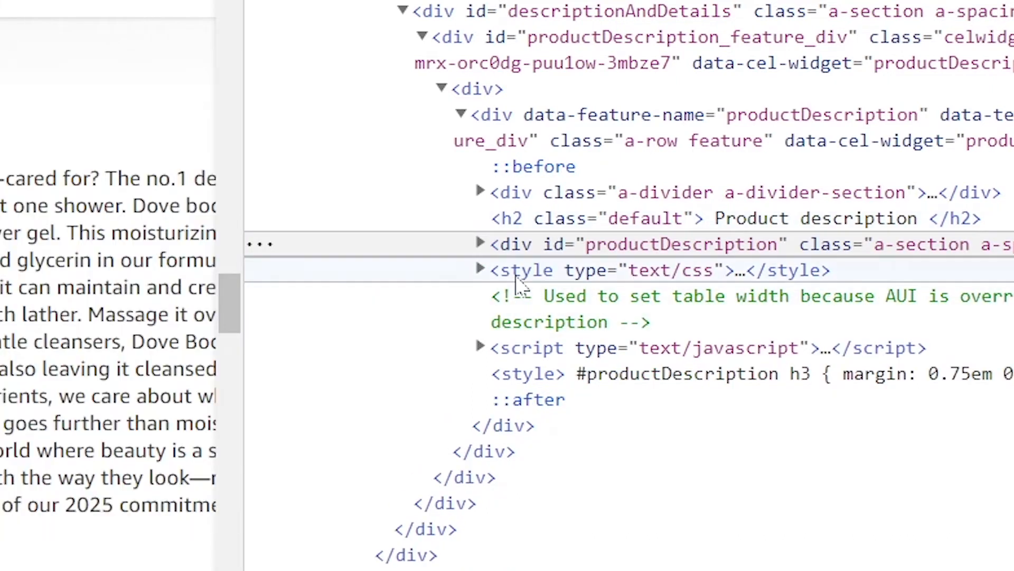
pyautogui.click(479, 269)
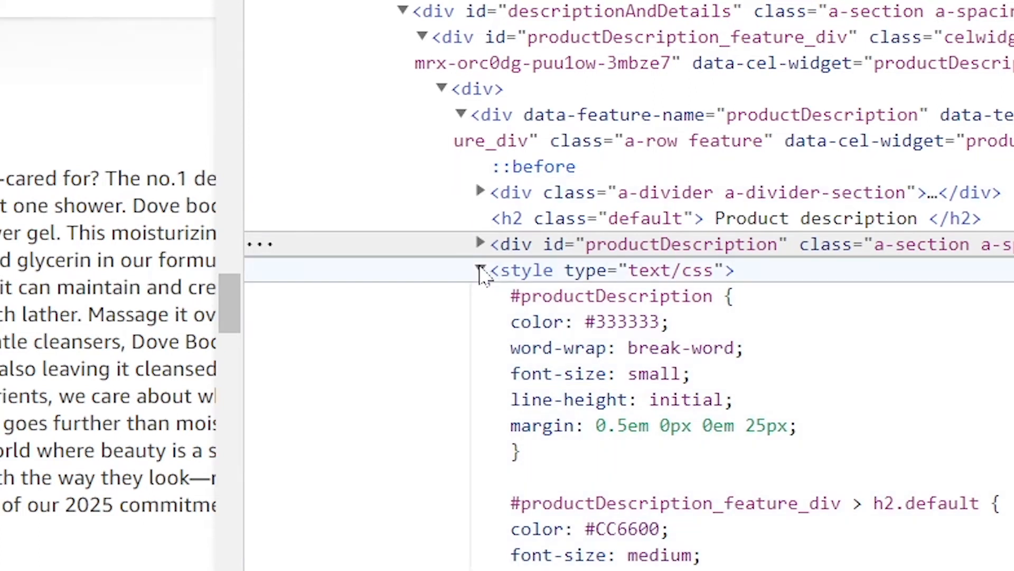
pyautogui.click(479, 269)
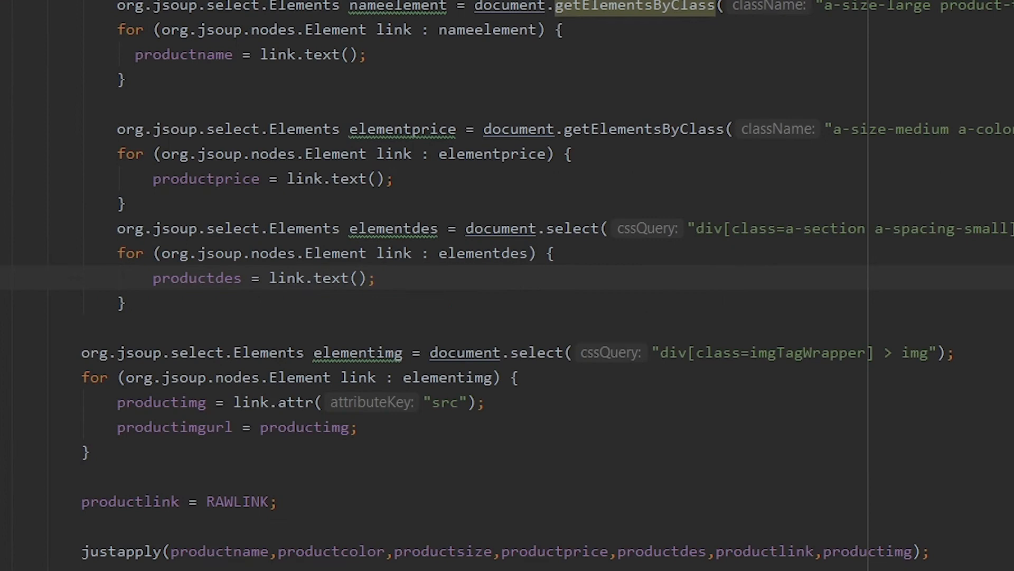
pyautogui.doubleClick(570, 228)
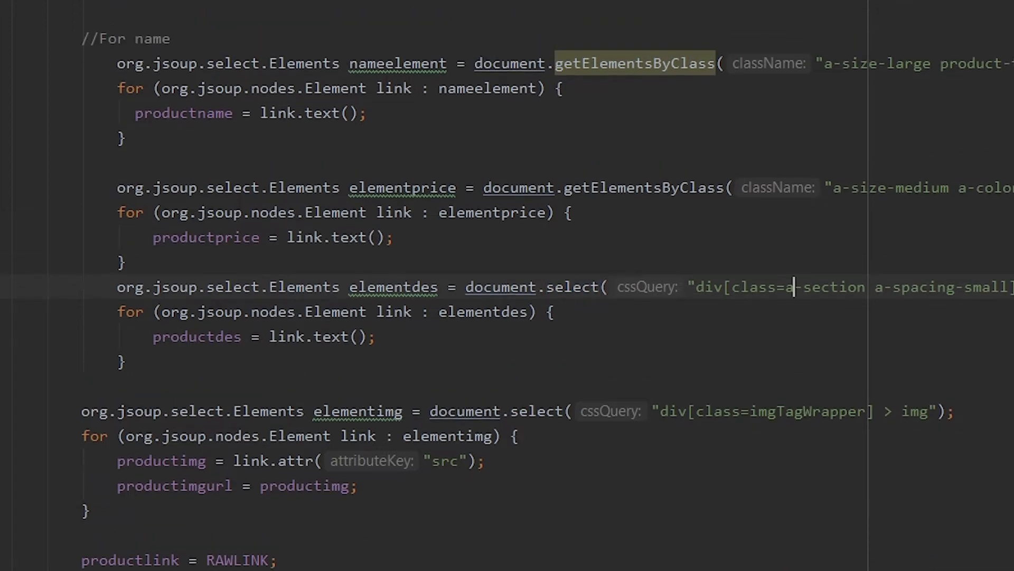
pyautogui.doubleClick(708, 286)
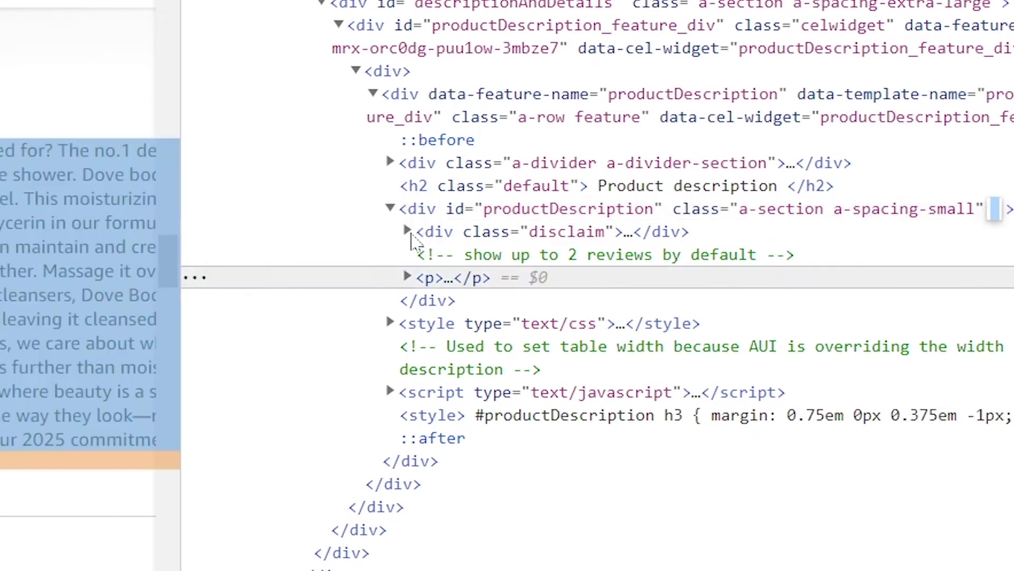
# Collapse and re-expand the productDescription div, then select its p child holding the description text
pyautogui.click(417, 208)
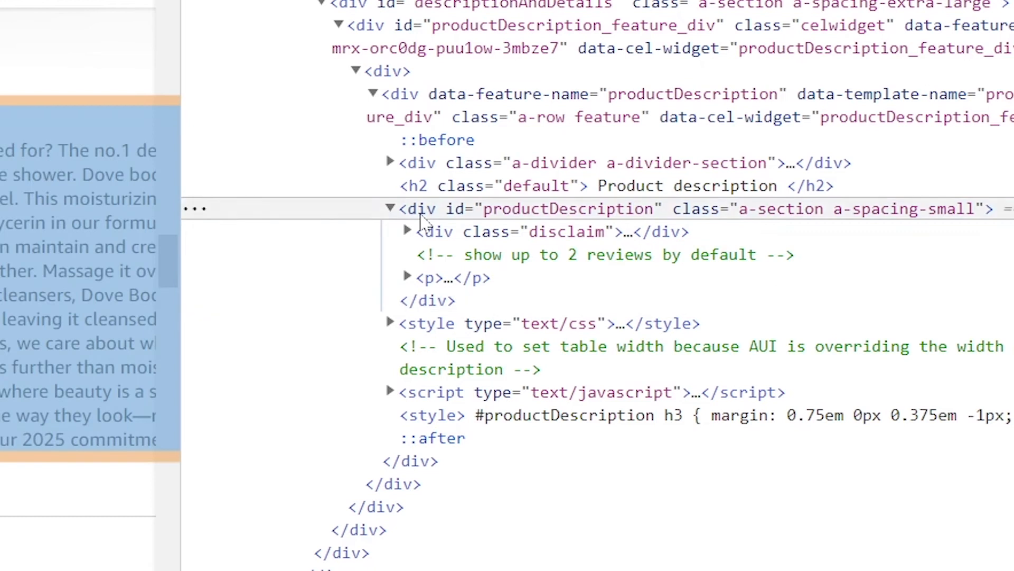
pyautogui.click(419, 208)
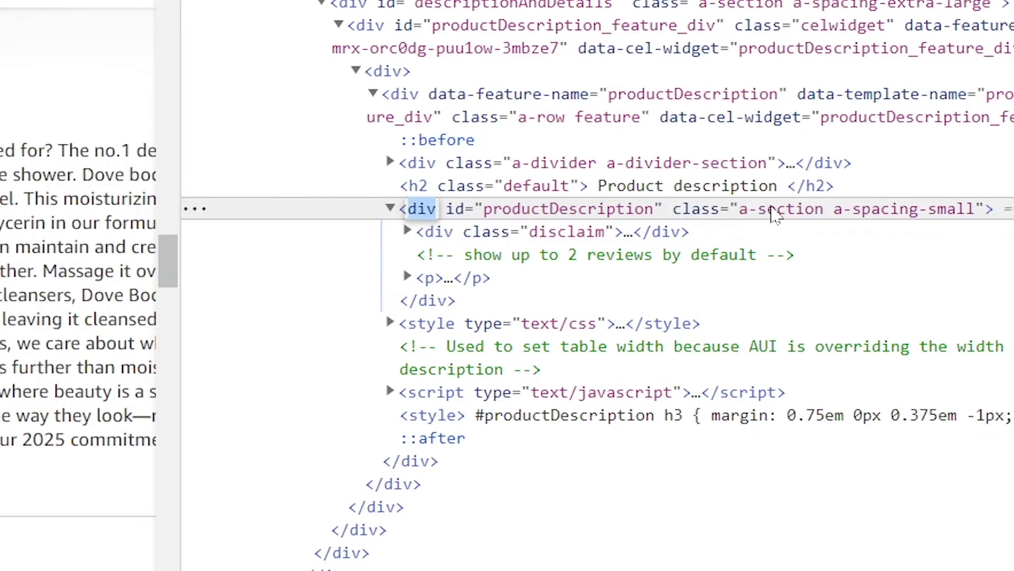
pyautogui.click(391, 208)
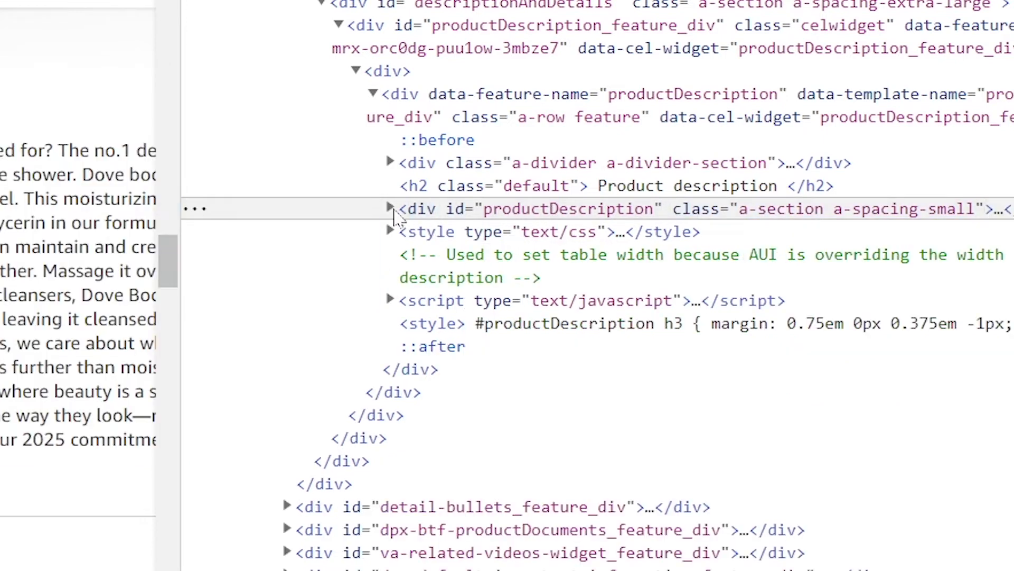
pyautogui.click(390, 208)
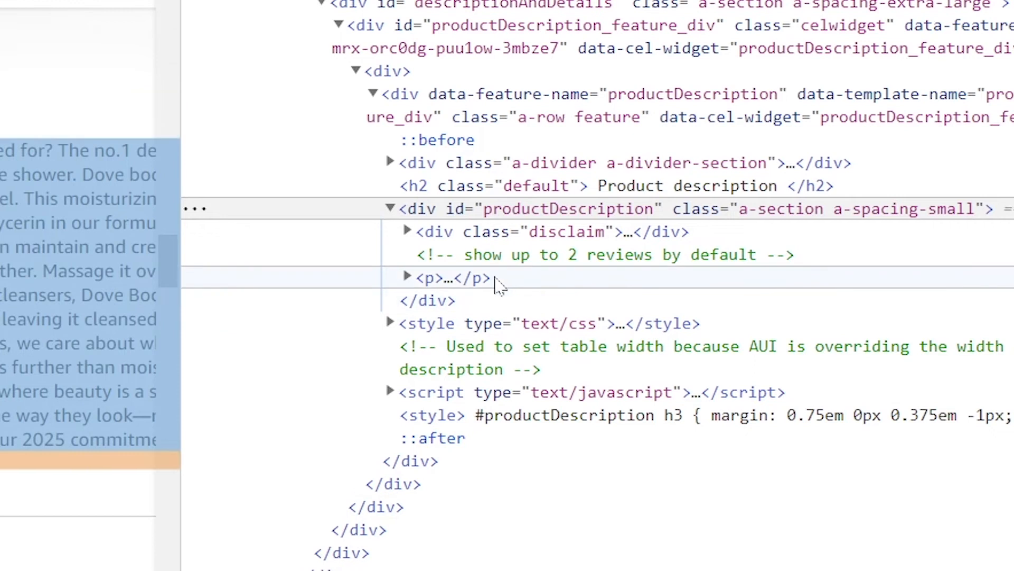
pyautogui.click(455, 278)
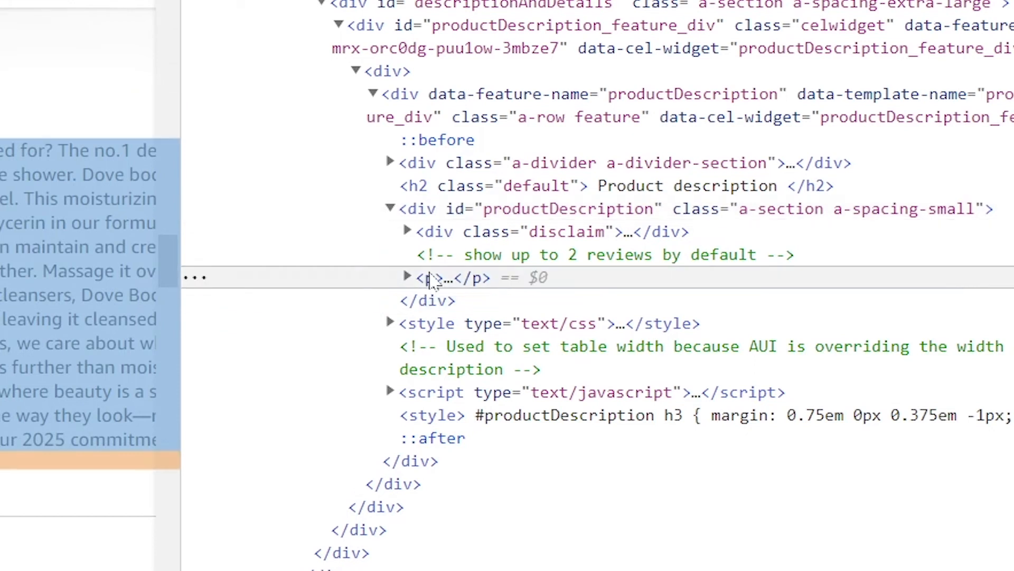
pyautogui.click(407, 278)
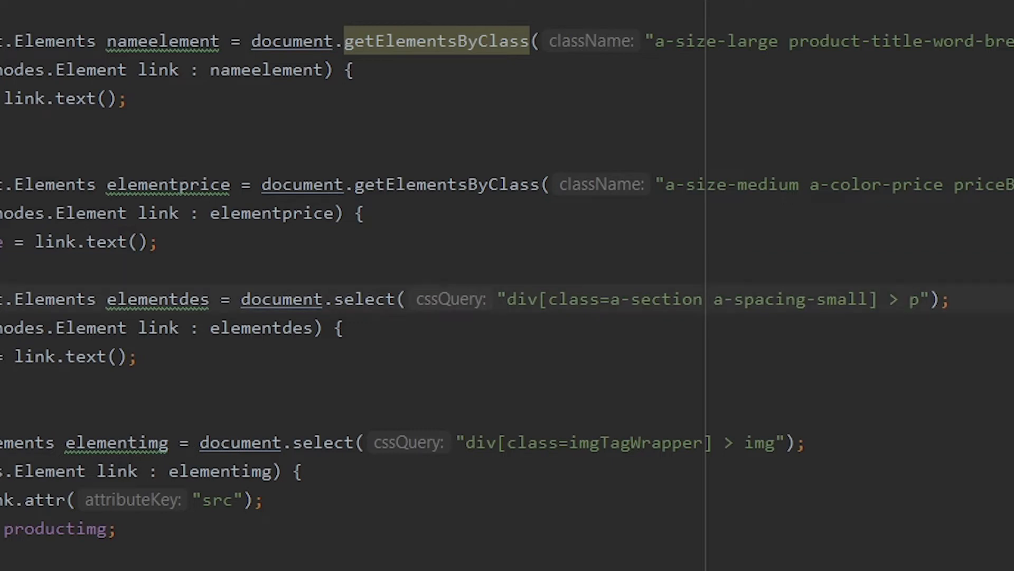
pyautogui.click(915, 299)
pyautogui.write(' > ')
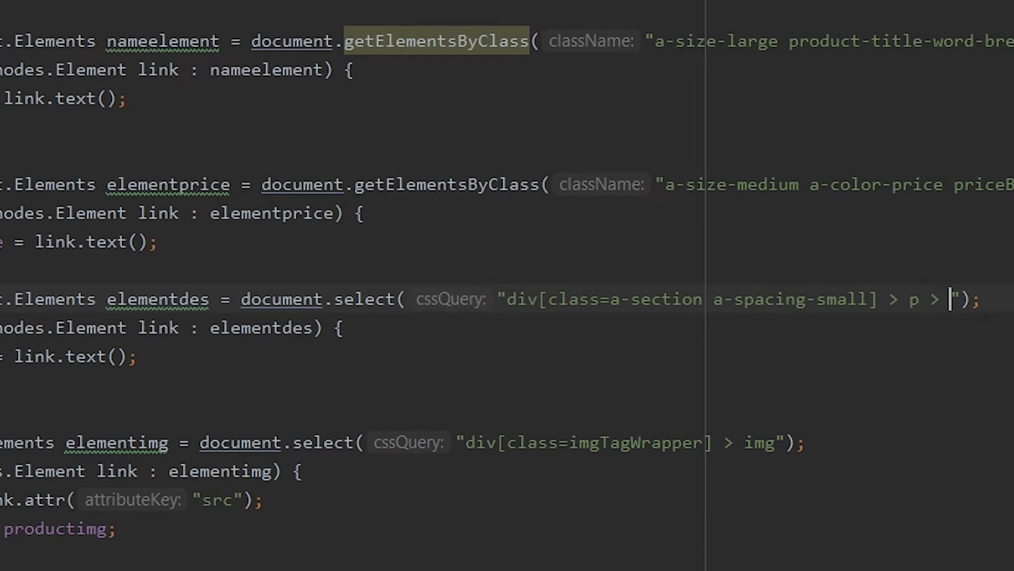
pyautogui.write('6')
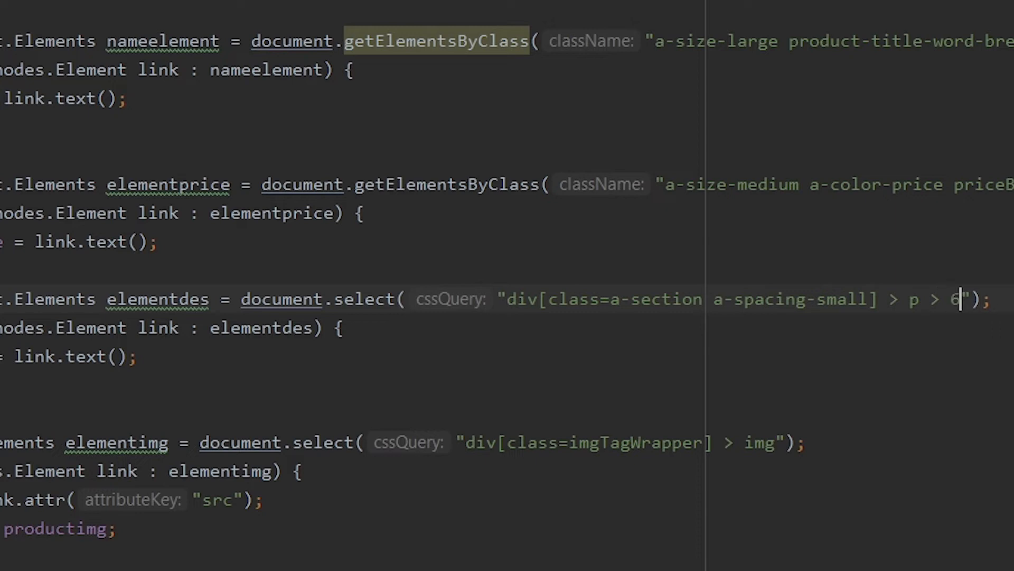
pyautogui.press('Backspace')
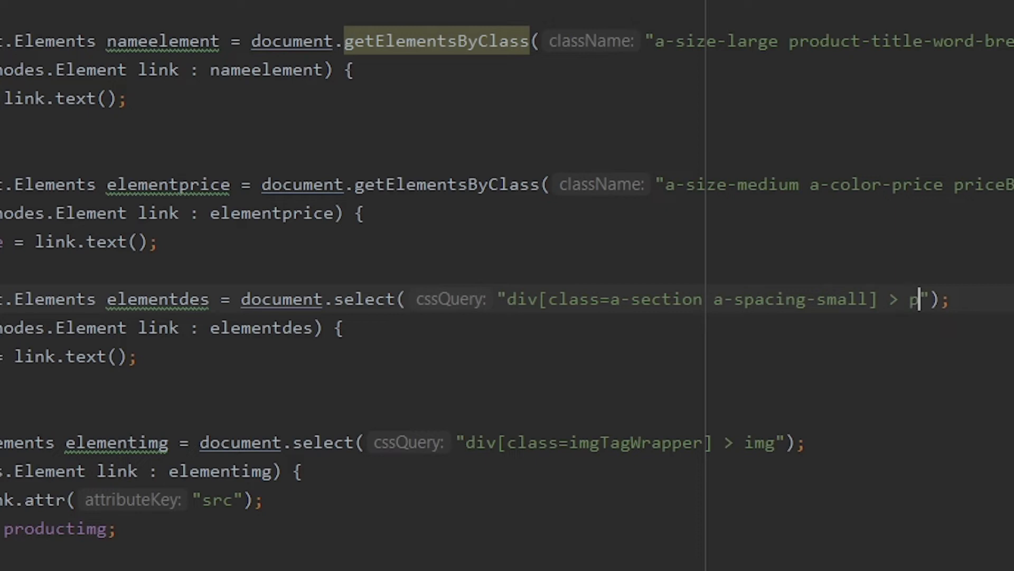
pyautogui.doubleClick(768, 299)
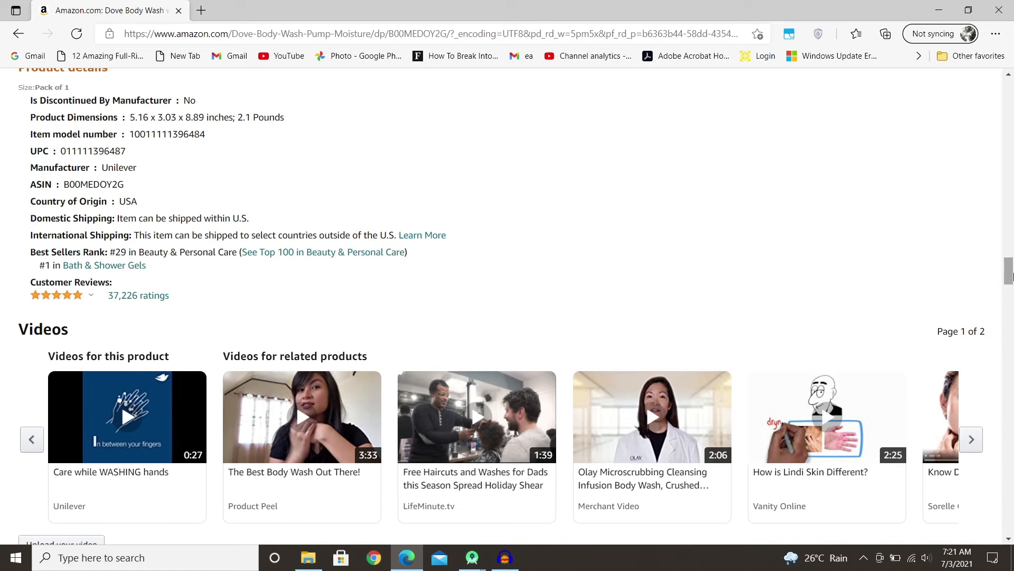
# Open DevTools with F12, enlarge the product image gallery and inspect the enlarged image's markup
pyautogui.scroll(3)
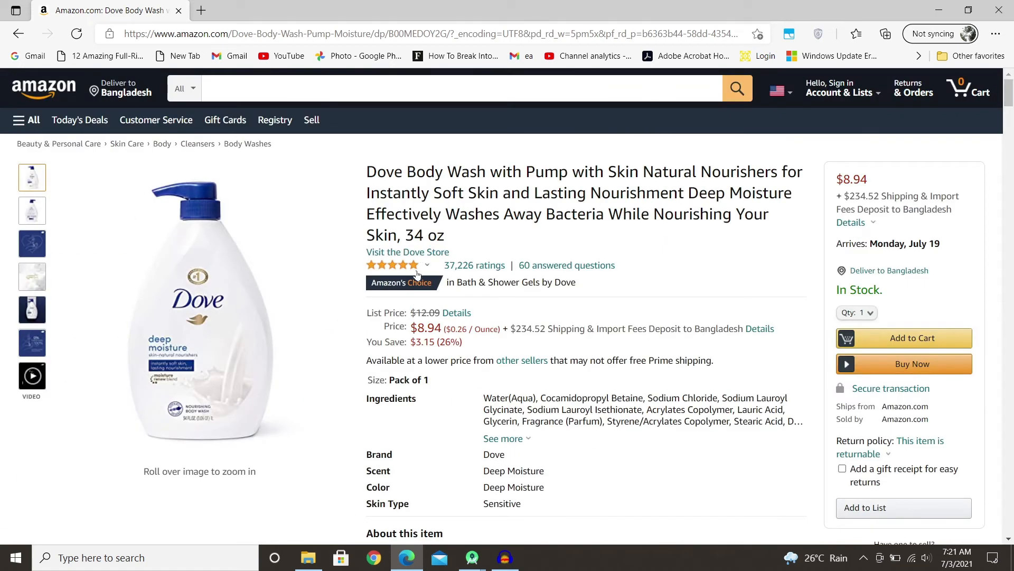
pyautogui.moveTo(199, 327)
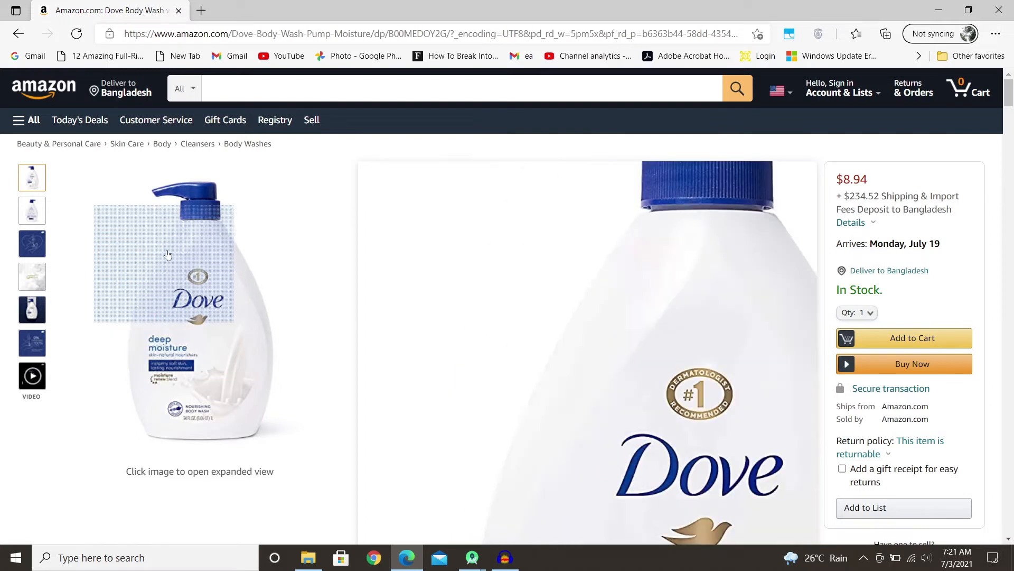
pyautogui.rightClick(167, 254)
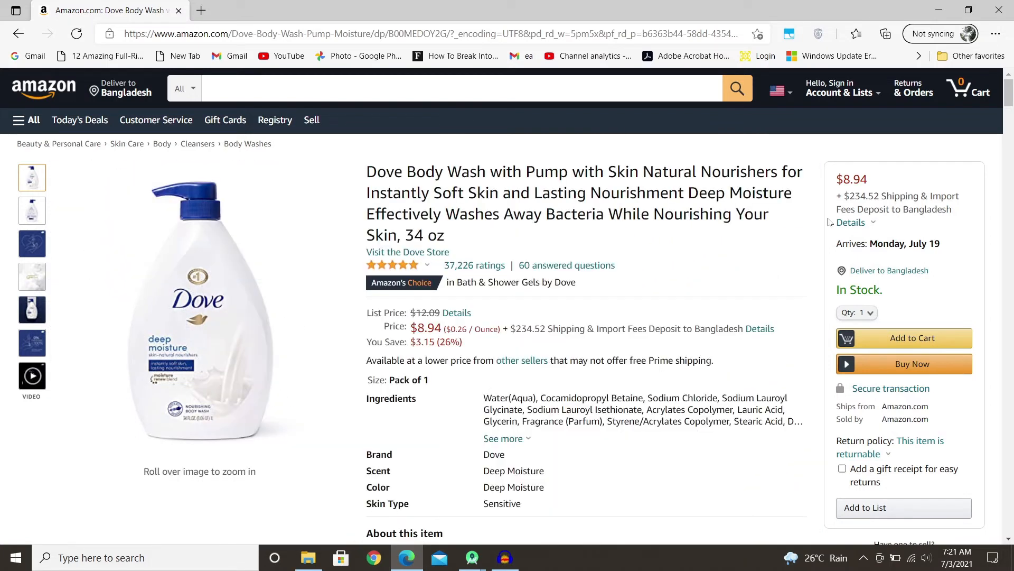
pyautogui.press('F12')
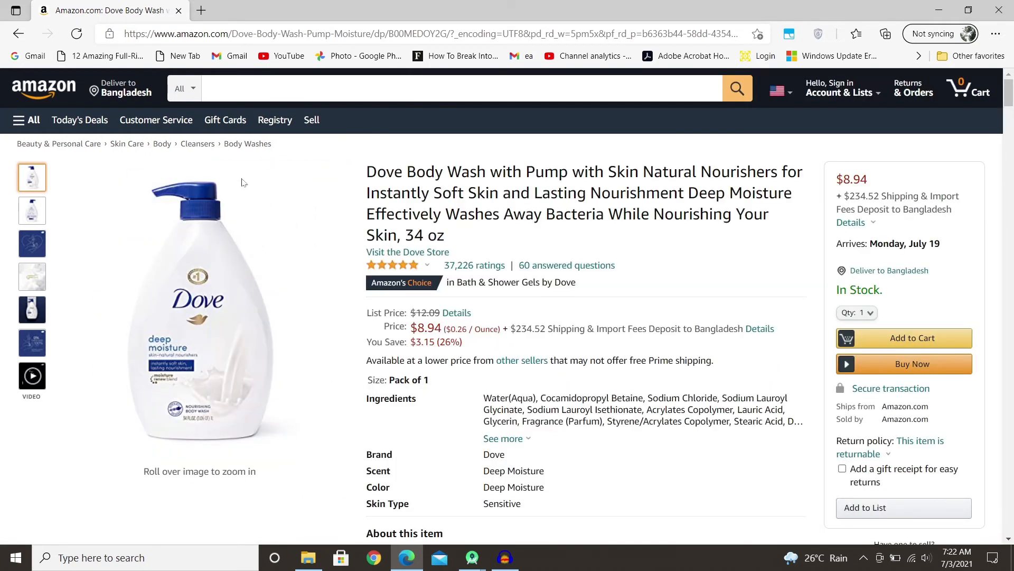
pyautogui.moveTo(653, 161)
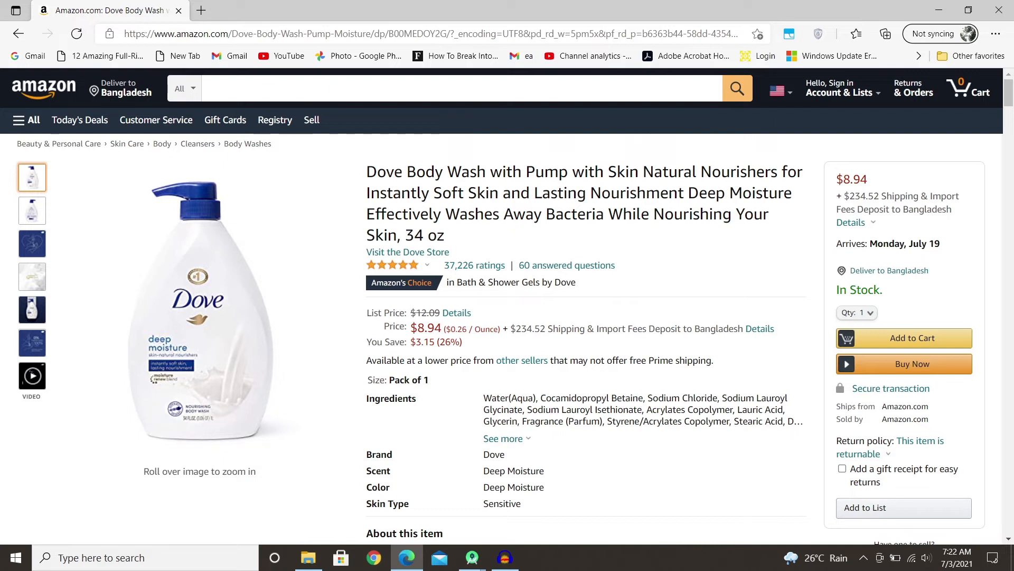
pyautogui.moveTo(216, 295)
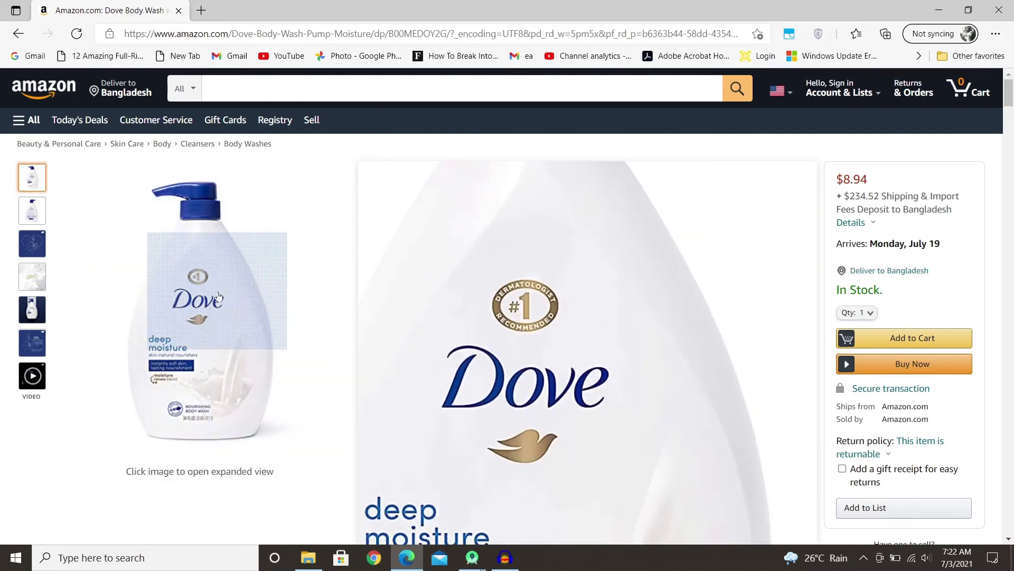
pyautogui.click(217, 295)
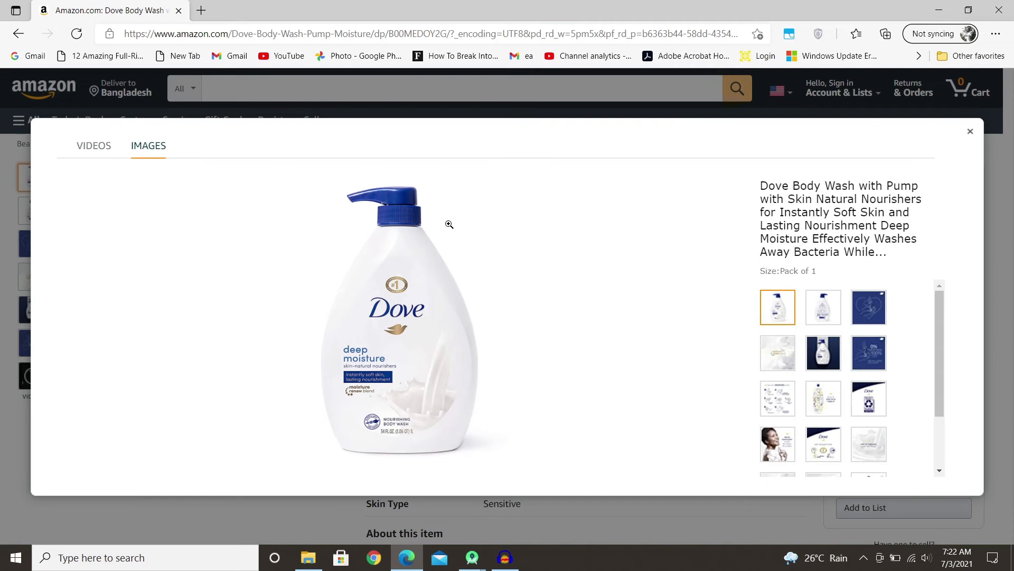
pyautogui.rightClick(408, 323)
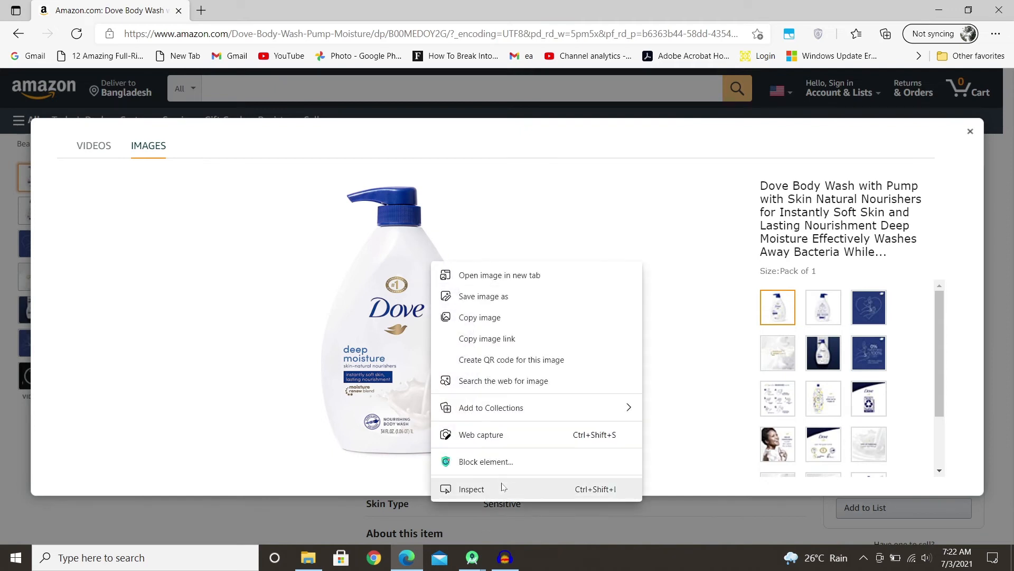
pyautogui.click(471, 488)
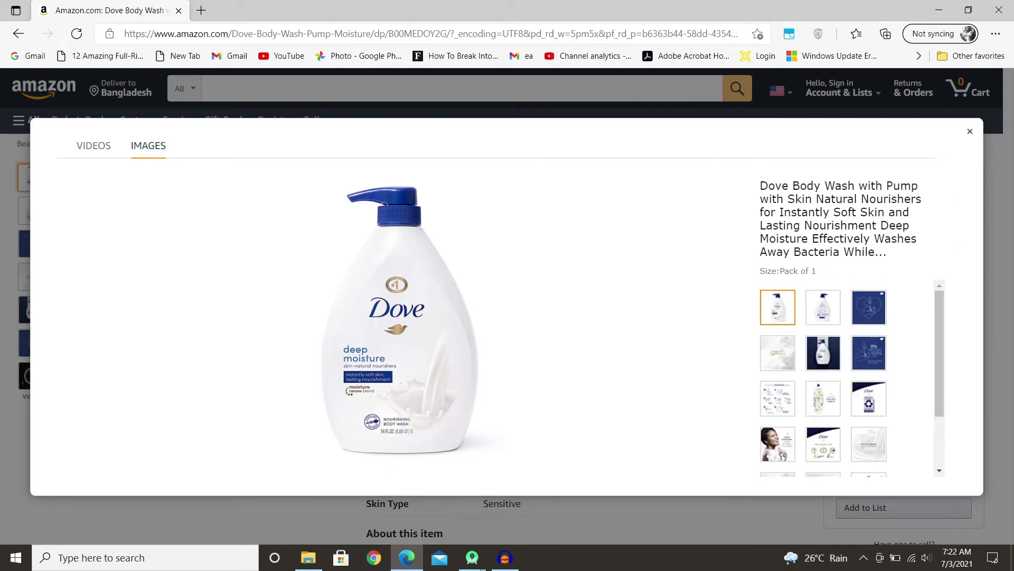
# Close the gallery and inspect the main Dove product image area's markup
pyautogui.click(969, 131)
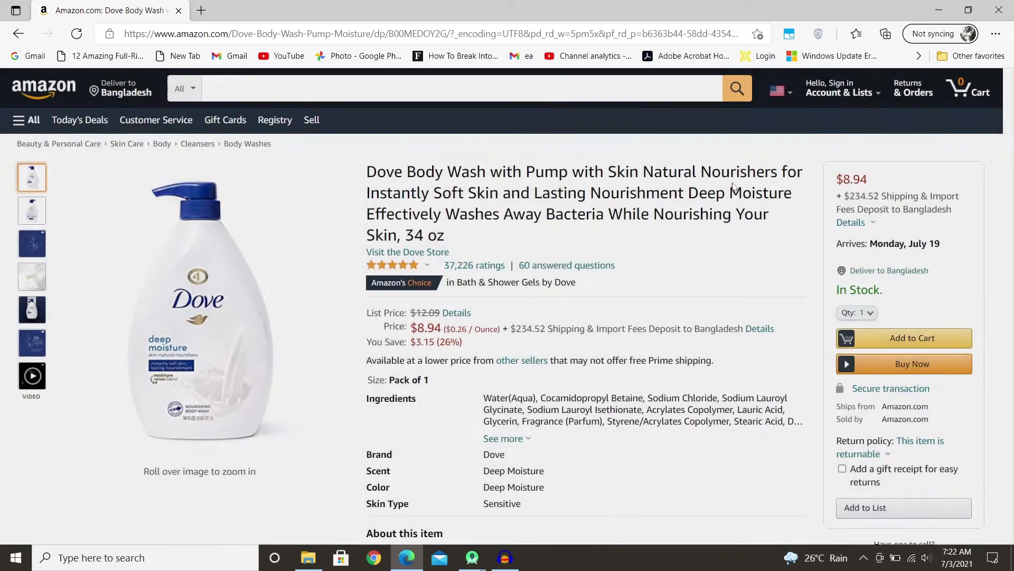
pyautogui.moveTo(279, 285)
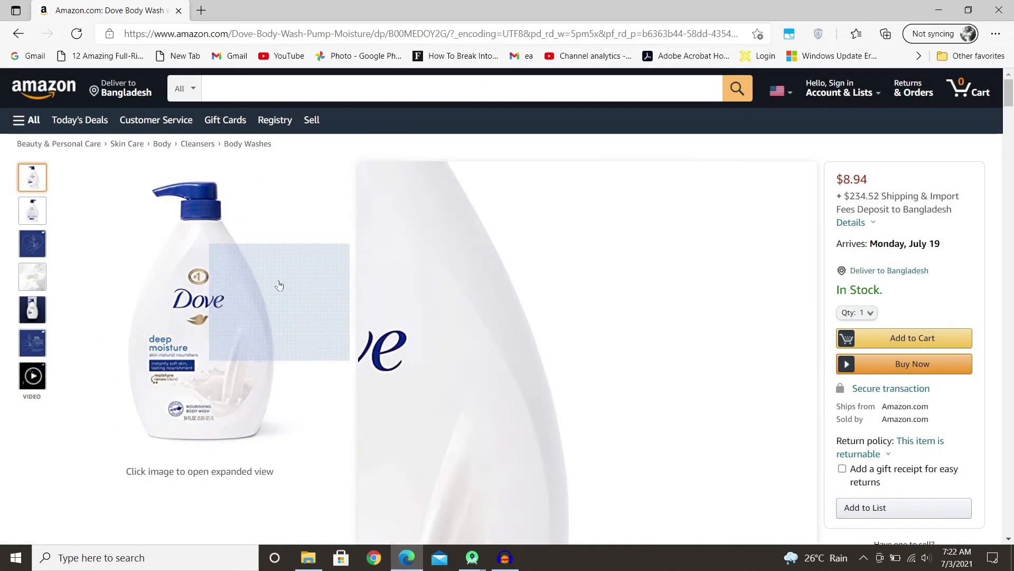
pyautogui.moveTo(224, 432)
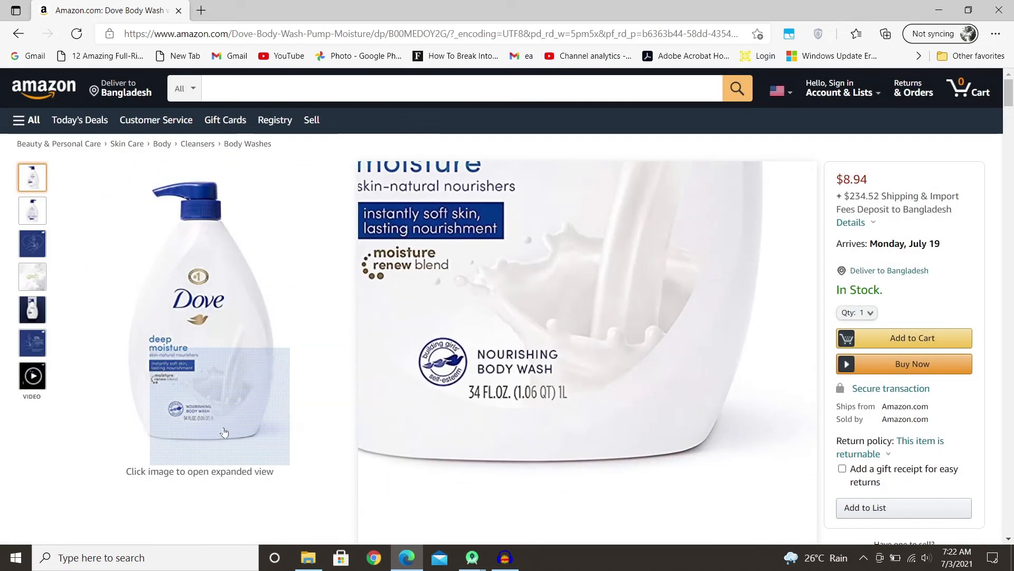
pyautogui.rightClick(224, 432)
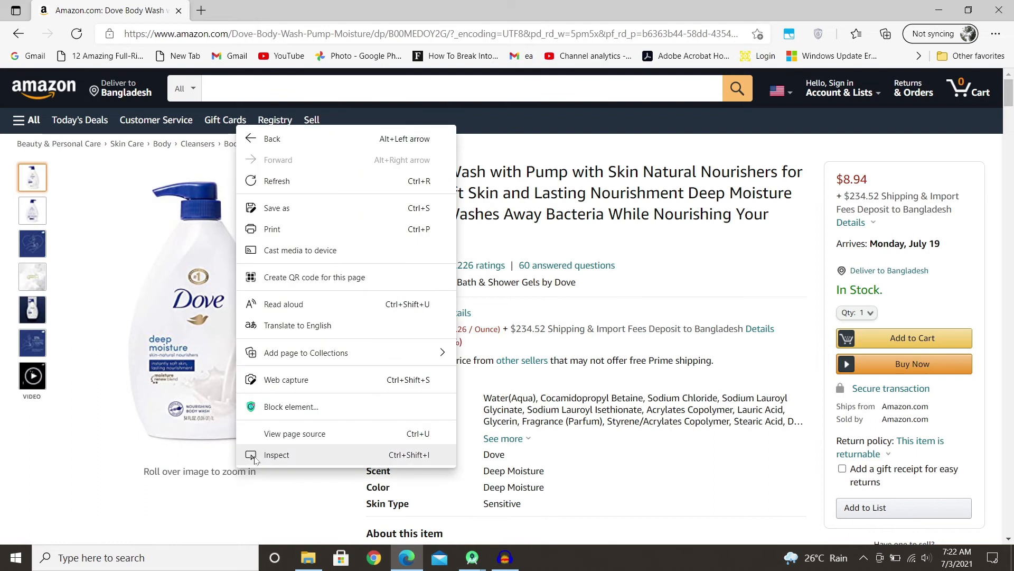
pyautogui.click(275, 455)
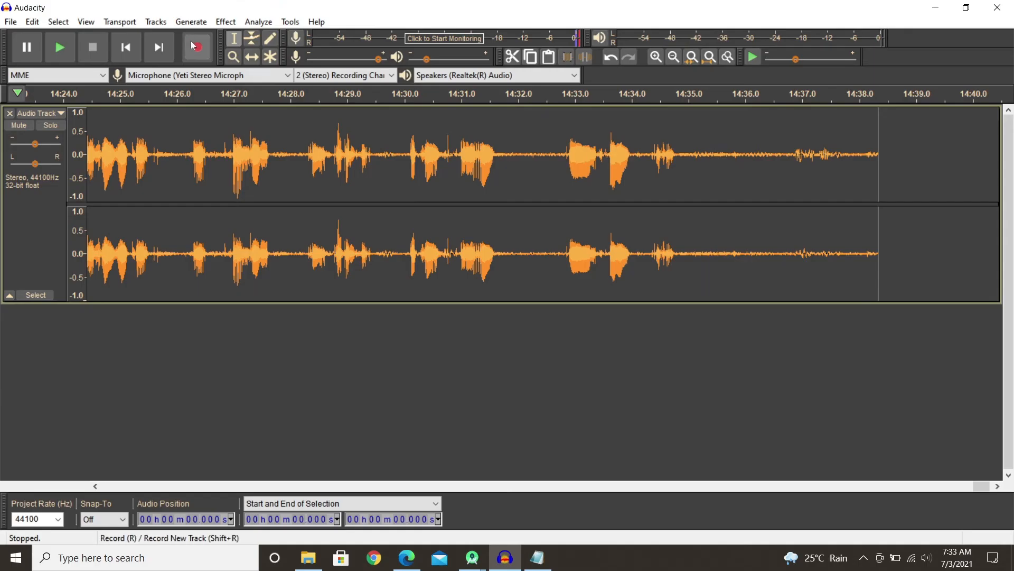
# Resume the Audacity narration recording and switch back to the browser window
pyautogui.click(198, 46)
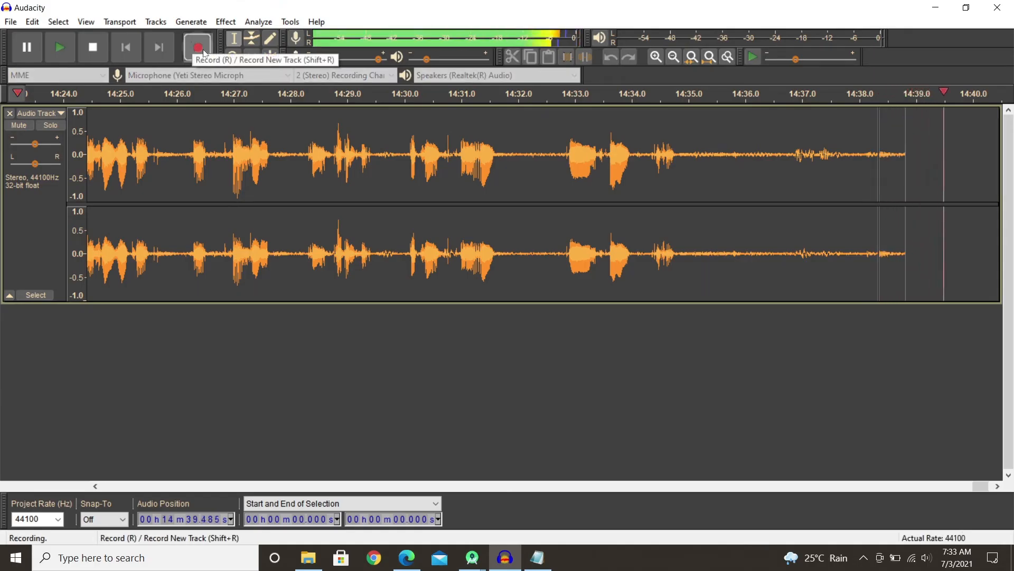
pyautogui.moveTo(439, 557)
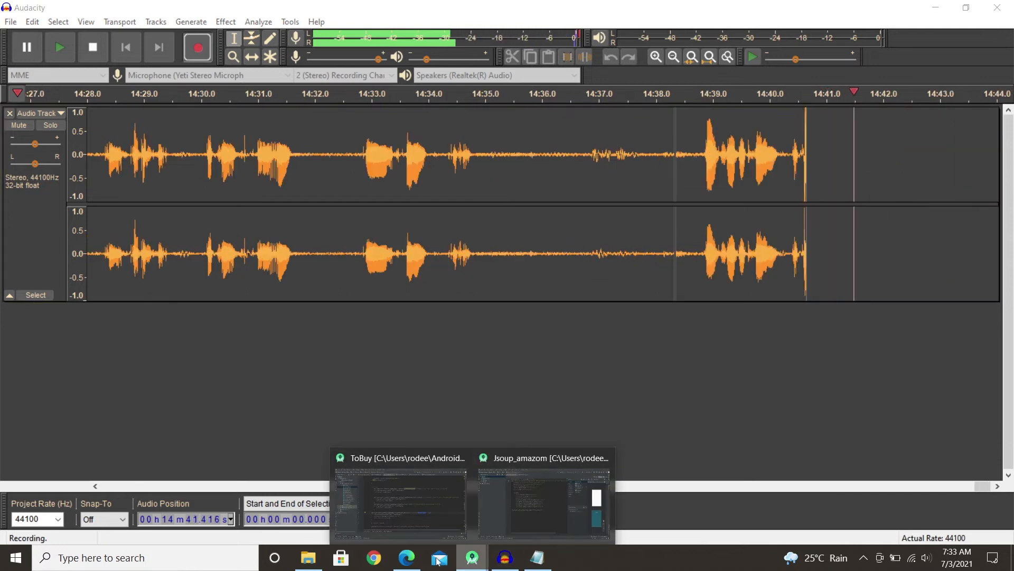
pyautogui.click(406, 557)
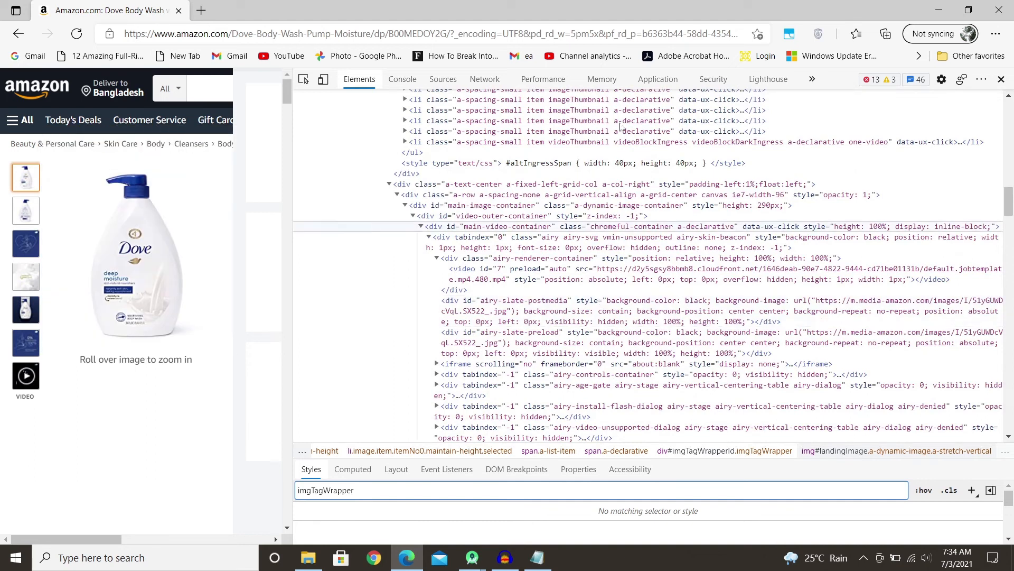
# Select the img#landingImage node inside the imgTagWrapper div
pyautogui.click(26, 209)
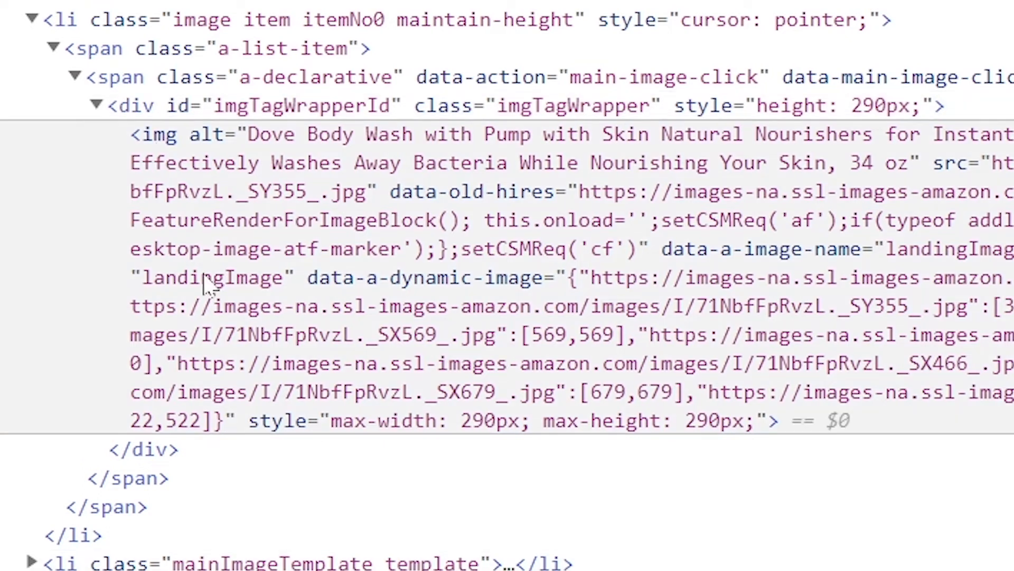
pyautogui.moveTo(744, 15)
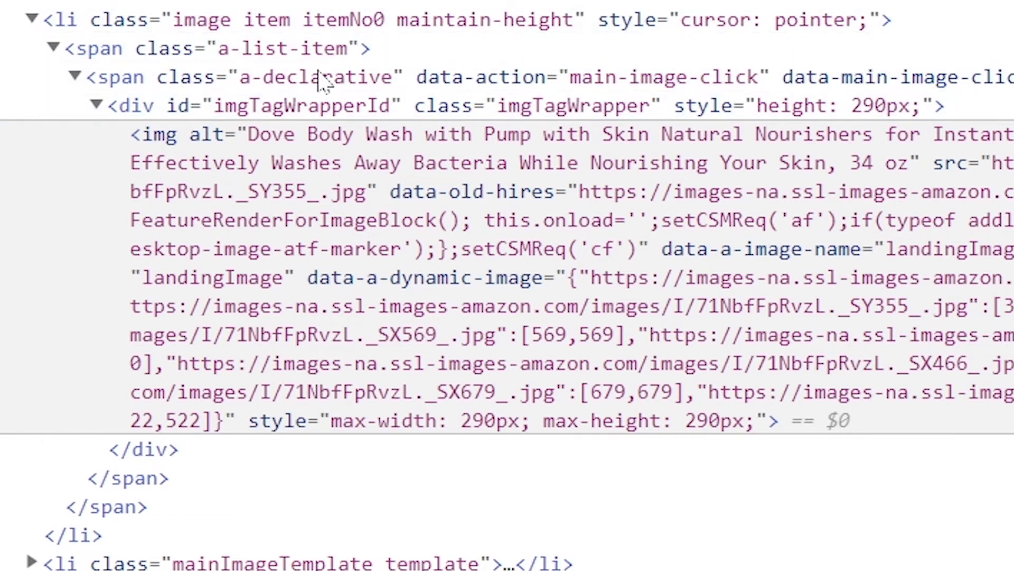
pyautogui.moveTo(246, 243)
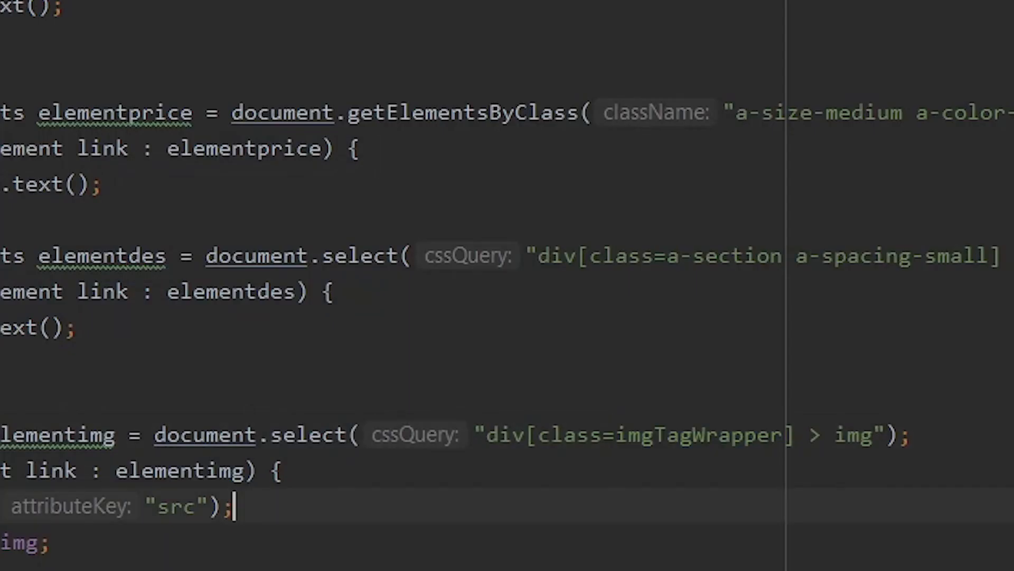
pyautogui.click(498, 434)
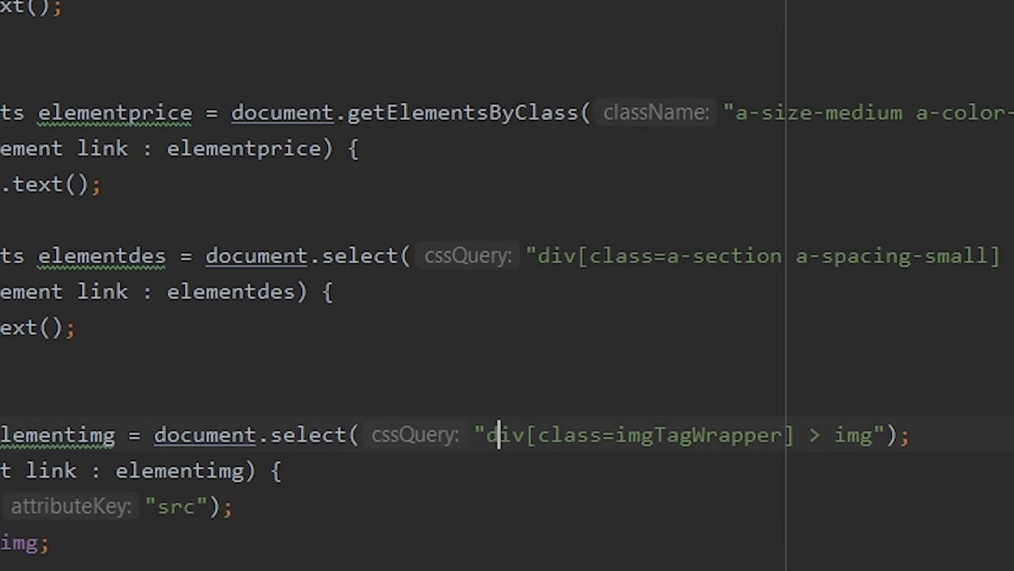
pyautogui.doubleClick(695, 434)
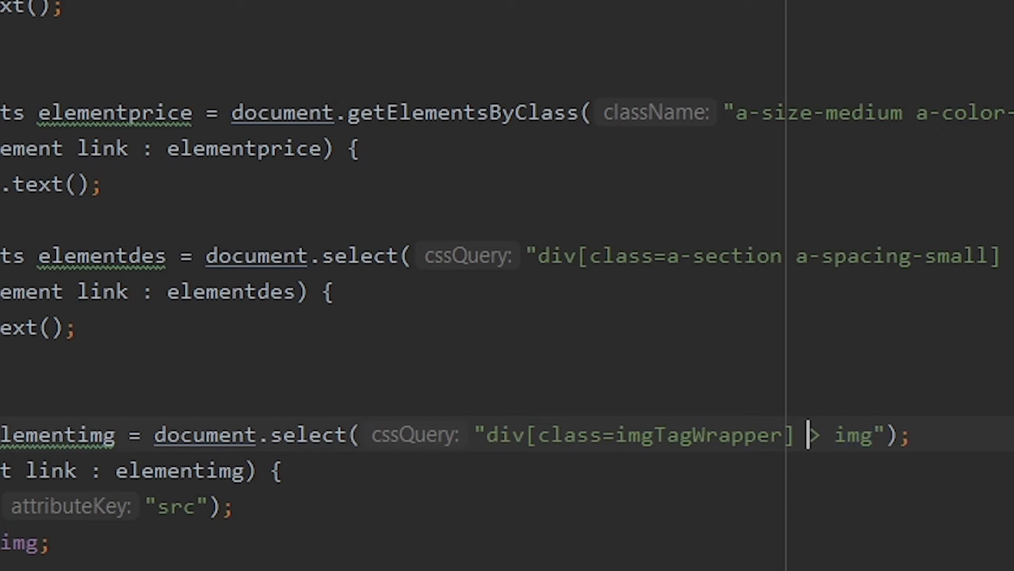
pyautogui.doubleClick(853, 435)
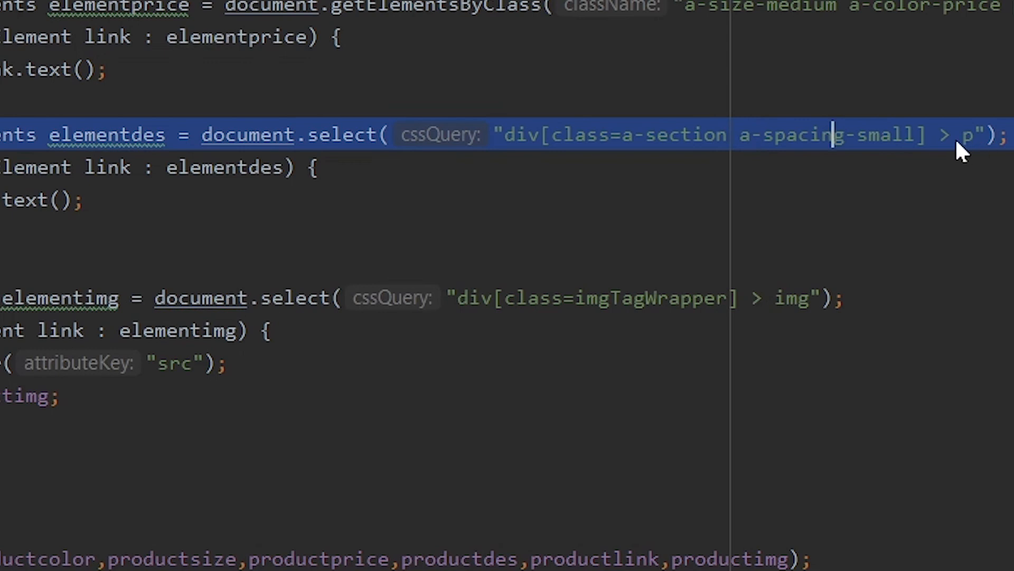
pyautogui.moveTo(317, 133)
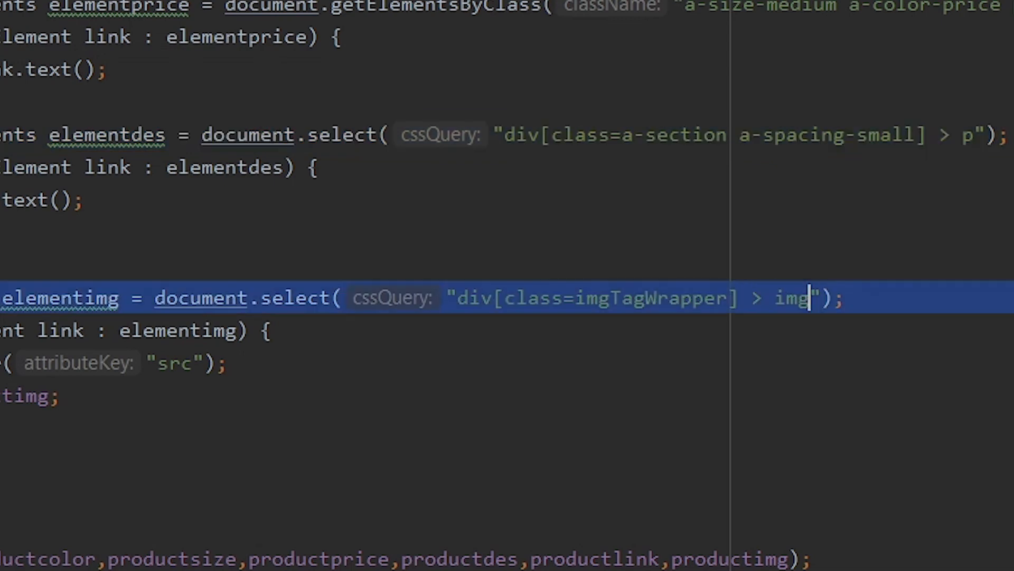
pyautogui.hscroll(-3)
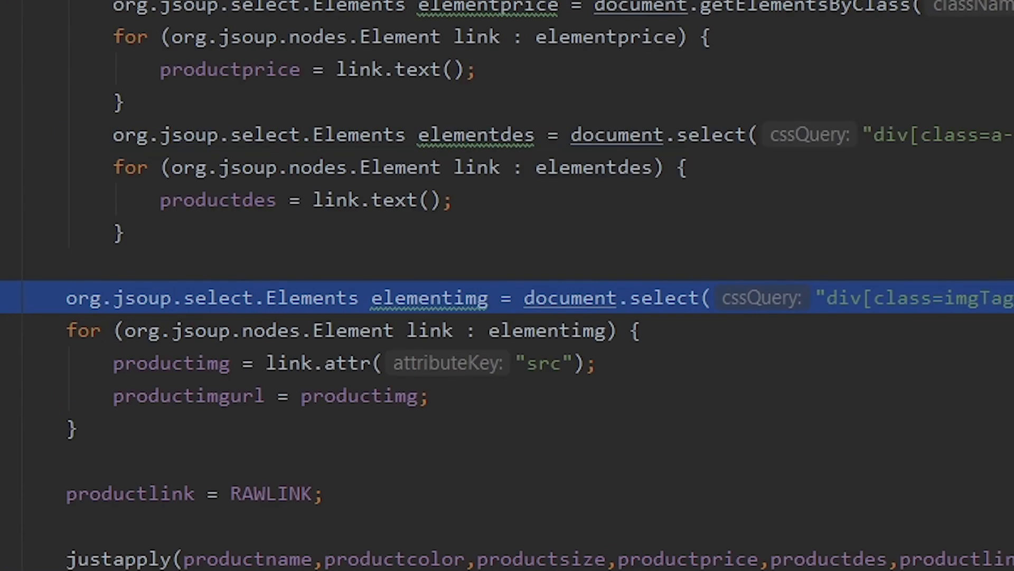
pyautogui.doubleClick(545, 362)
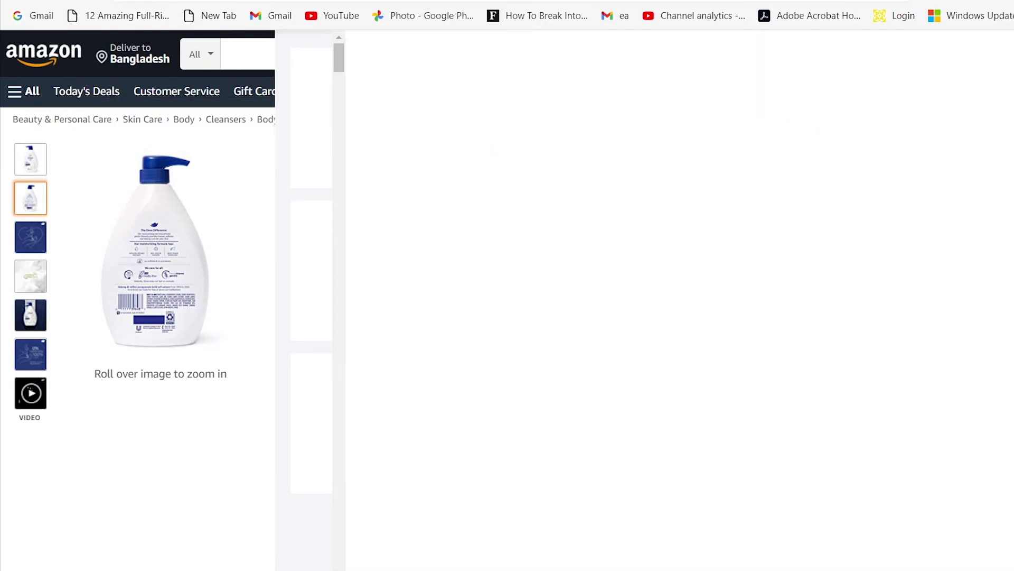
# Scroll through the Dove listing's details and restore the front-of-bottle photo as the main image
pyautogui.scroll(-3)
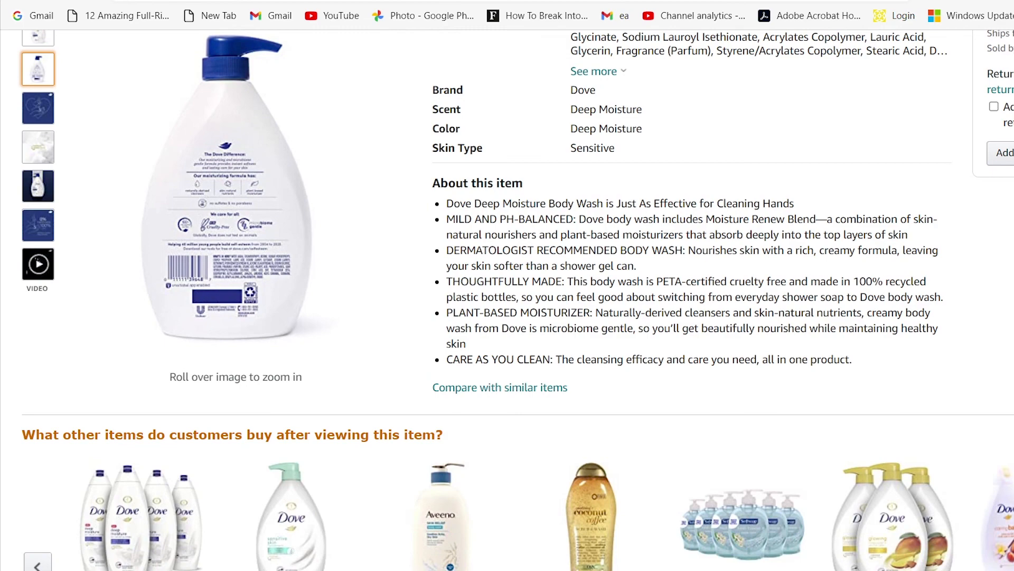
pyautogui.scroll(-3)
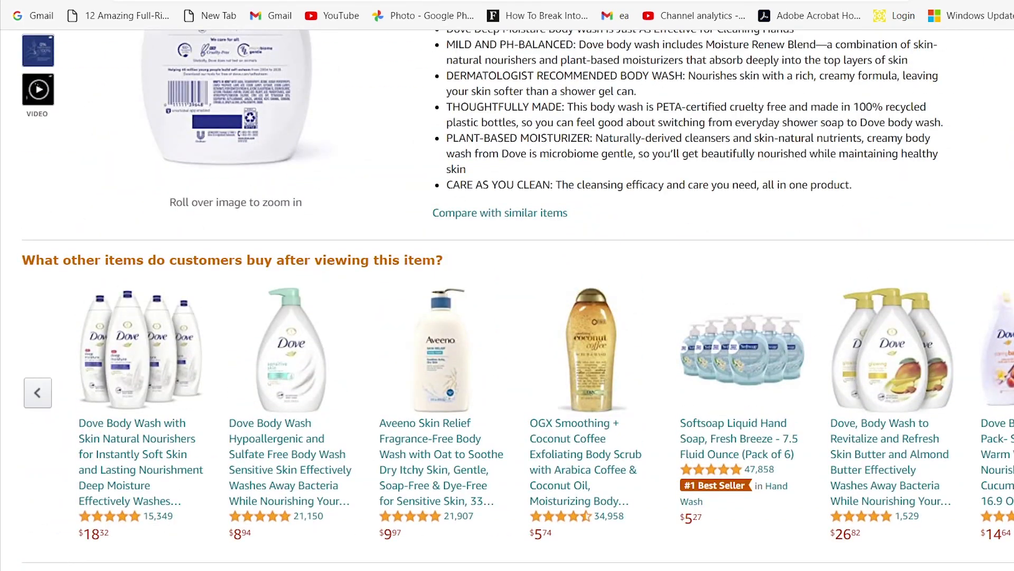
pyautogui.scroll(-3)
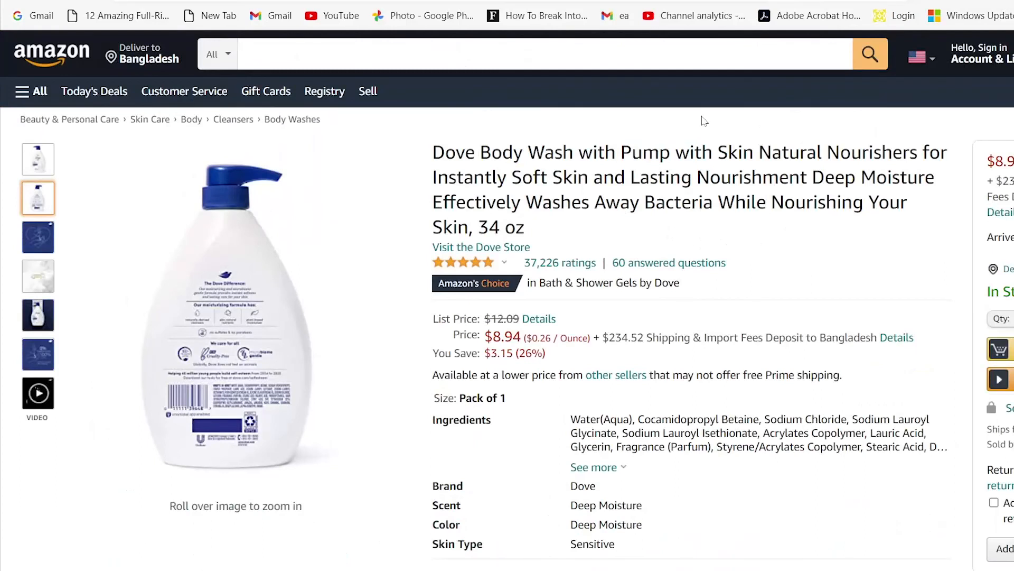
pyautogui.click(38, 159)
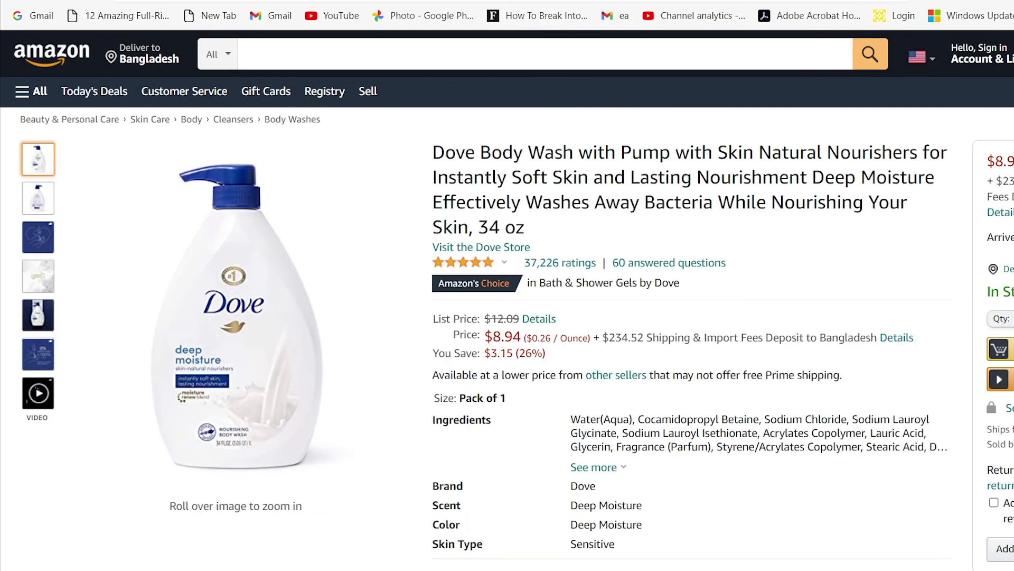
pyautogui.moveTo(859, 221)
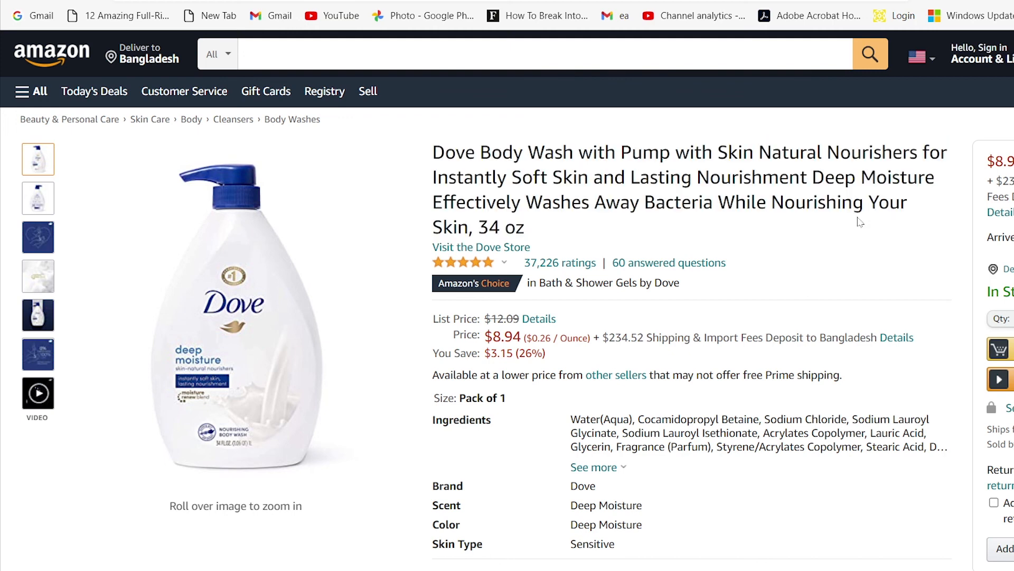